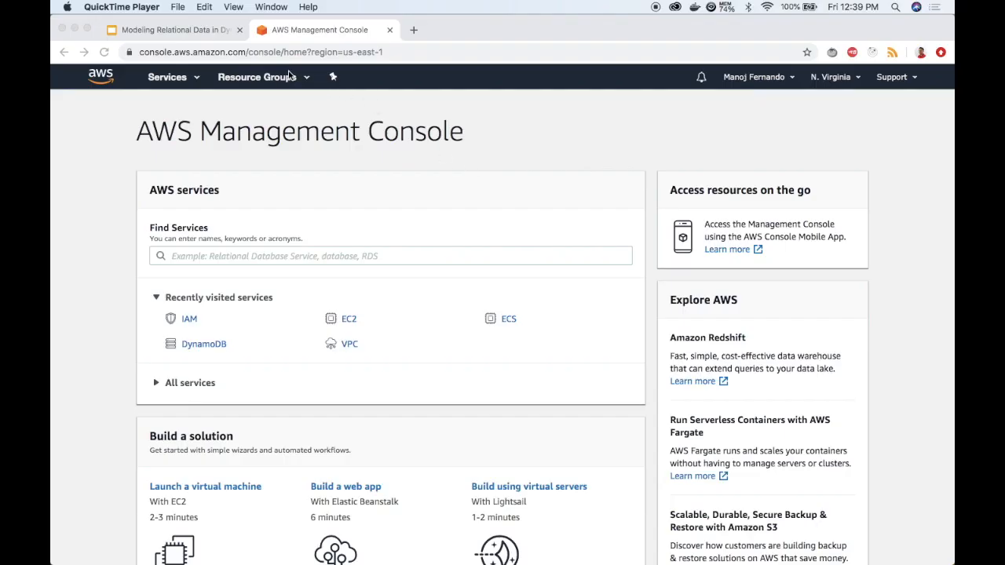
mouse_move(212, 351)
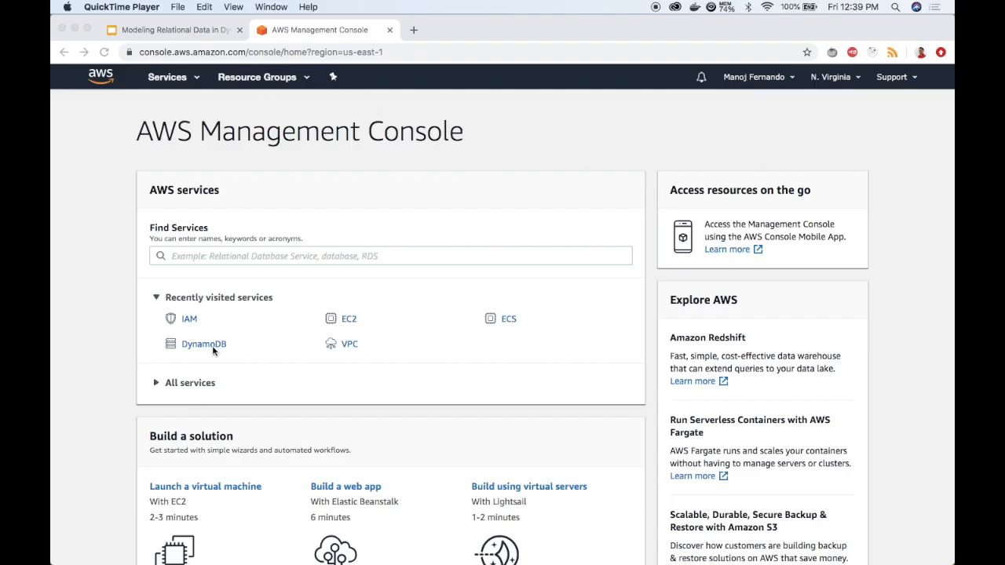
Step: Show the DynamoDB table list containing the happy-projects table
click(204, 344)
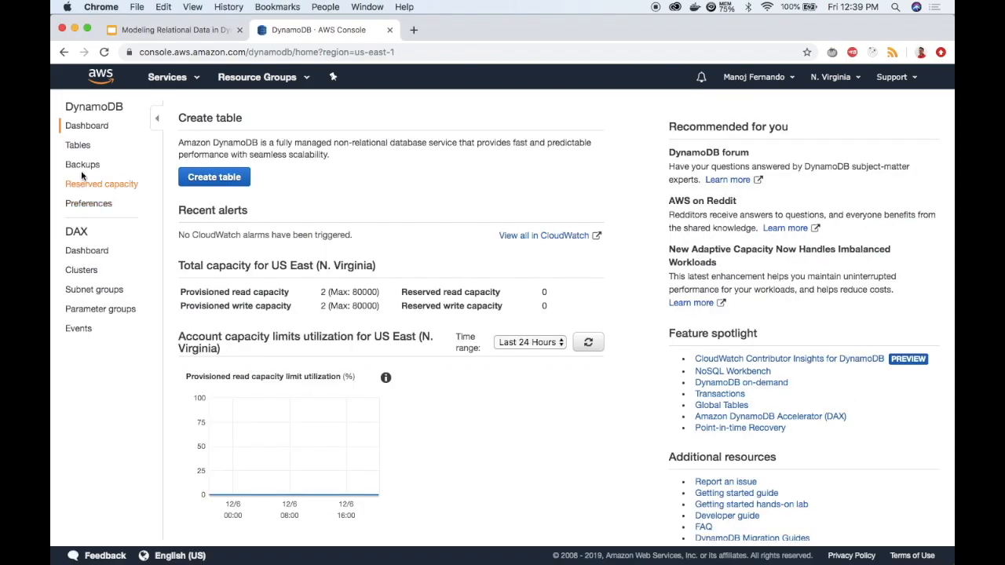
click(76, 145)
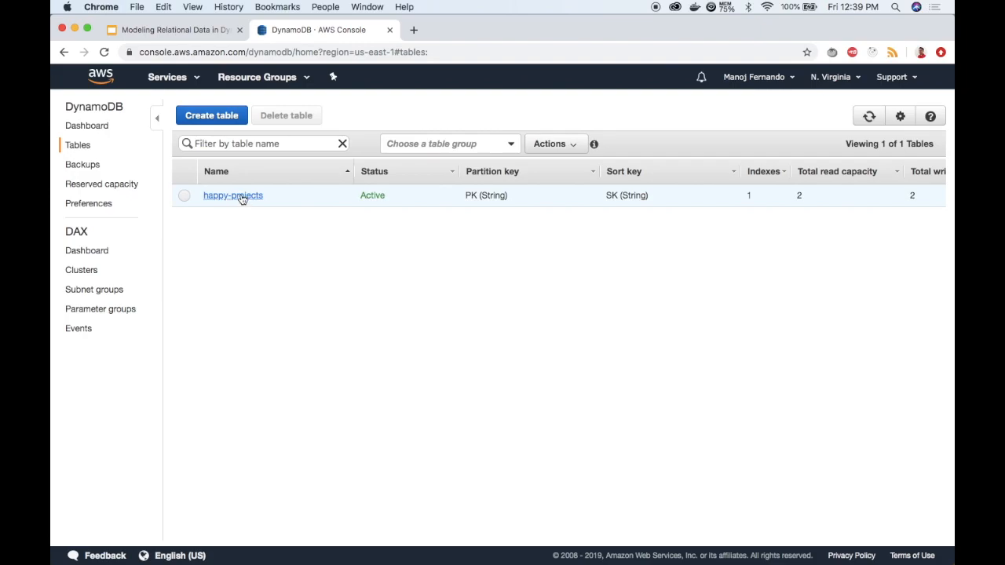
mouse_move(480, 174)
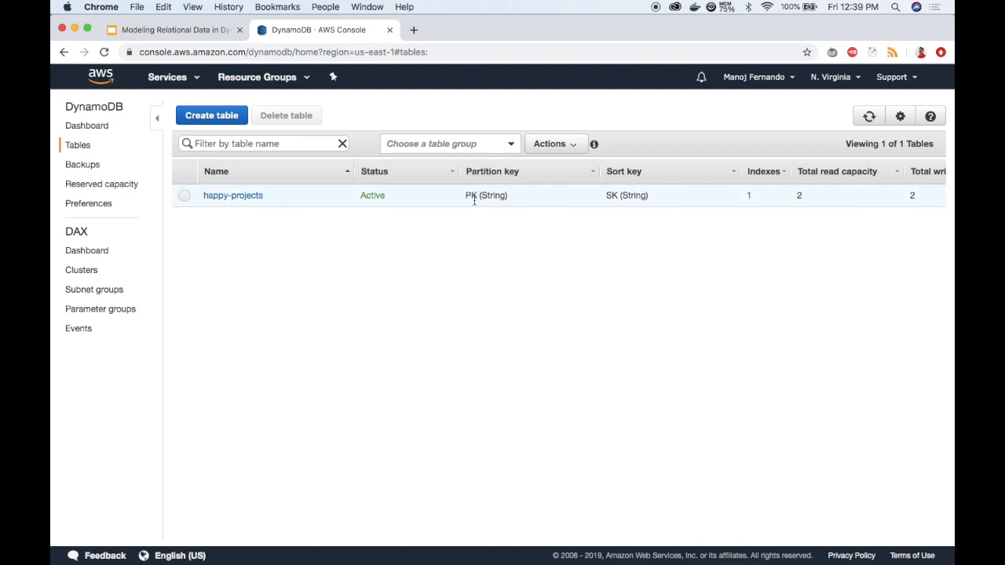
mouse_move(615, 206)
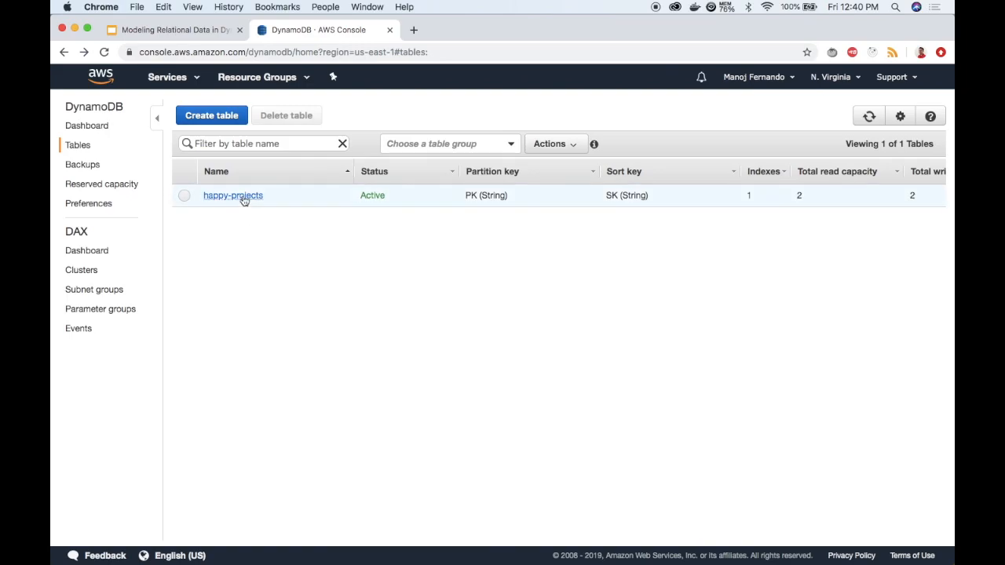
Step: View the happy-projects table's items, a scan of 14 PK/SK items
click(233, 195)
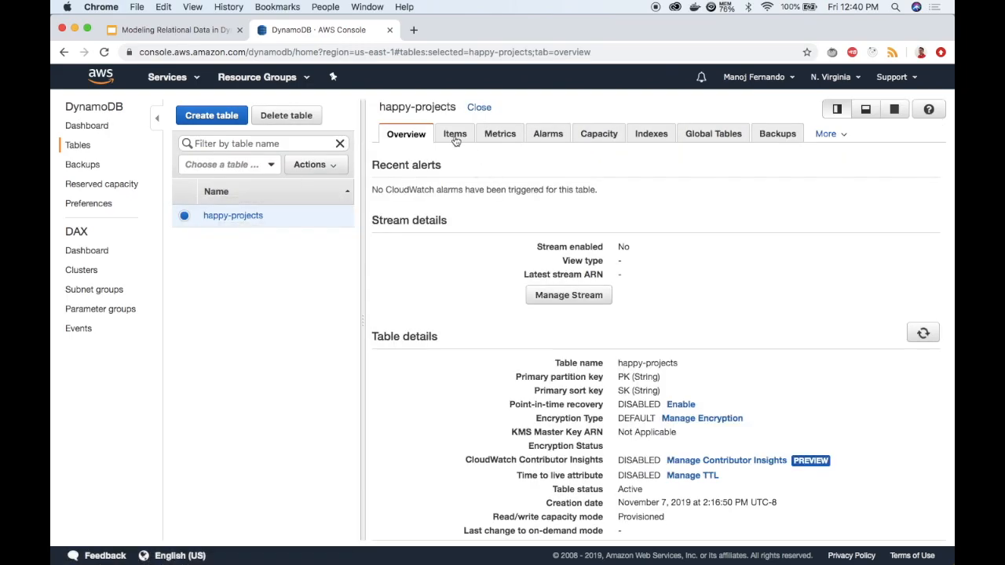
click(456, 134)
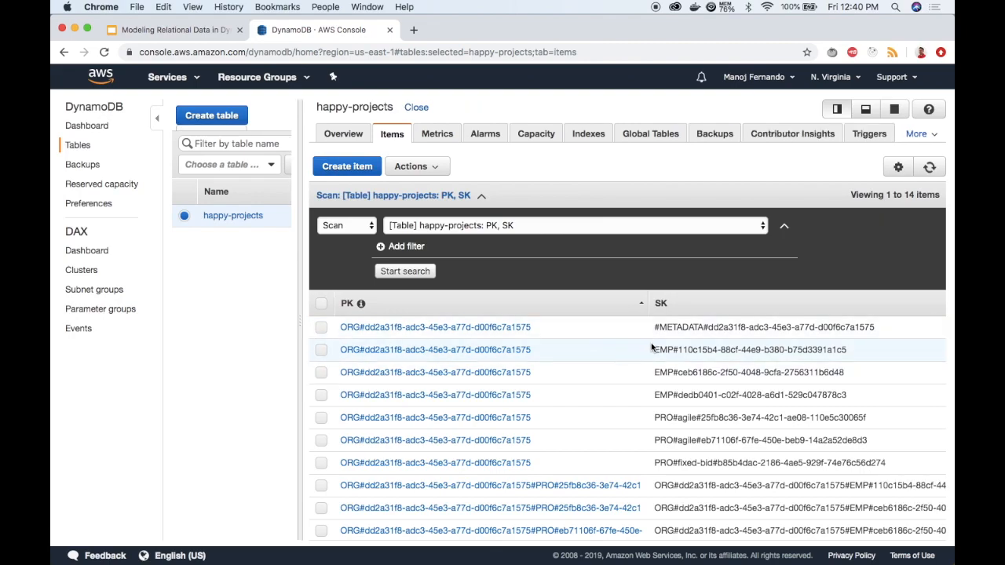
mouse_move(584, 396)
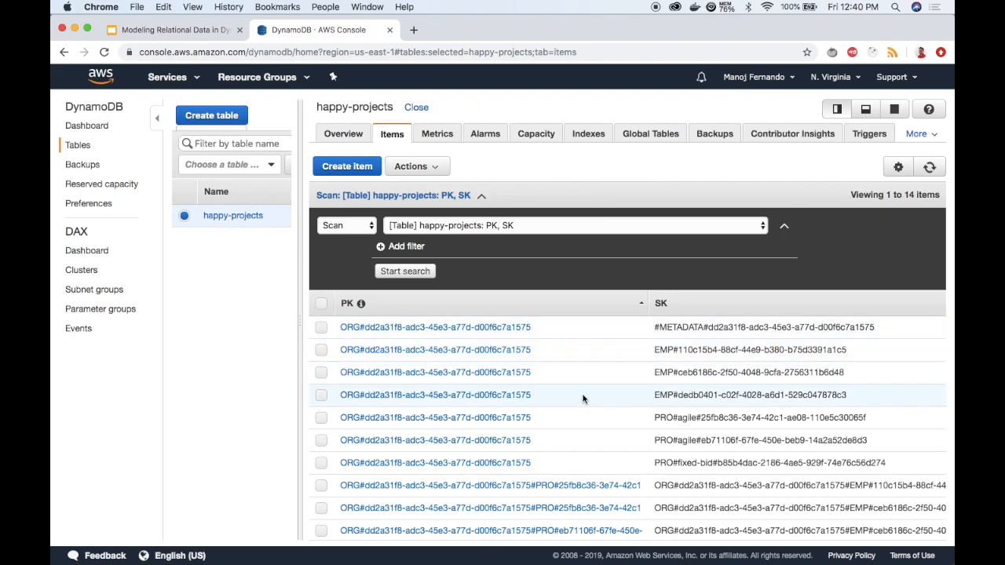
mouse_move(677, 389)
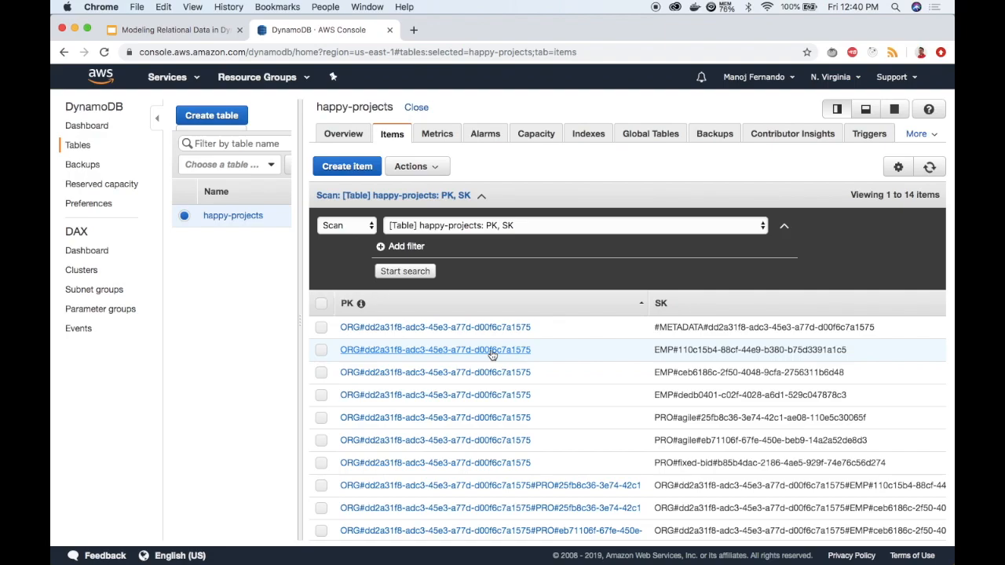
Step: Add a Data string attribute 'EMP#John Doe' to the John Doe employee item
click(433, 348)
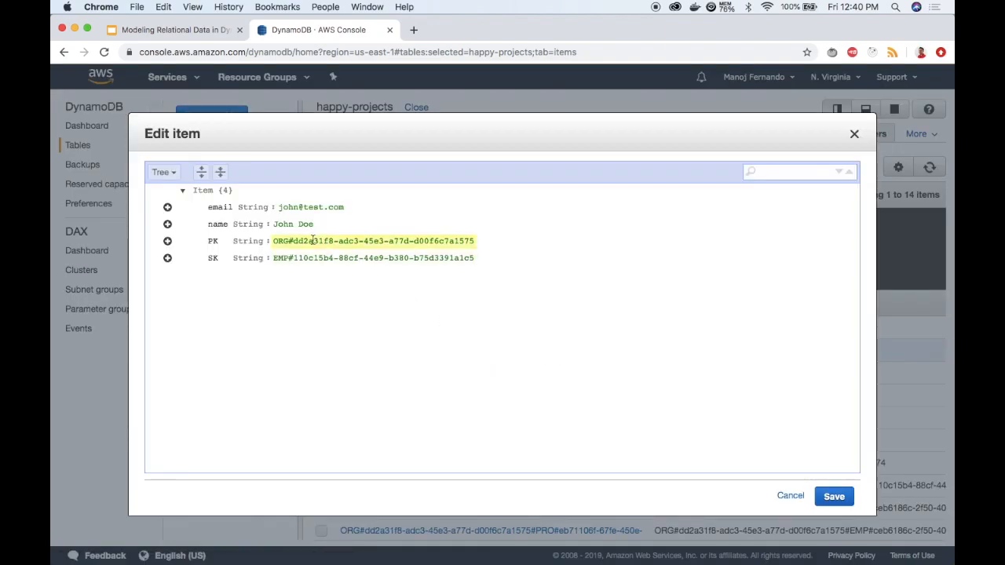
click(168, 257)
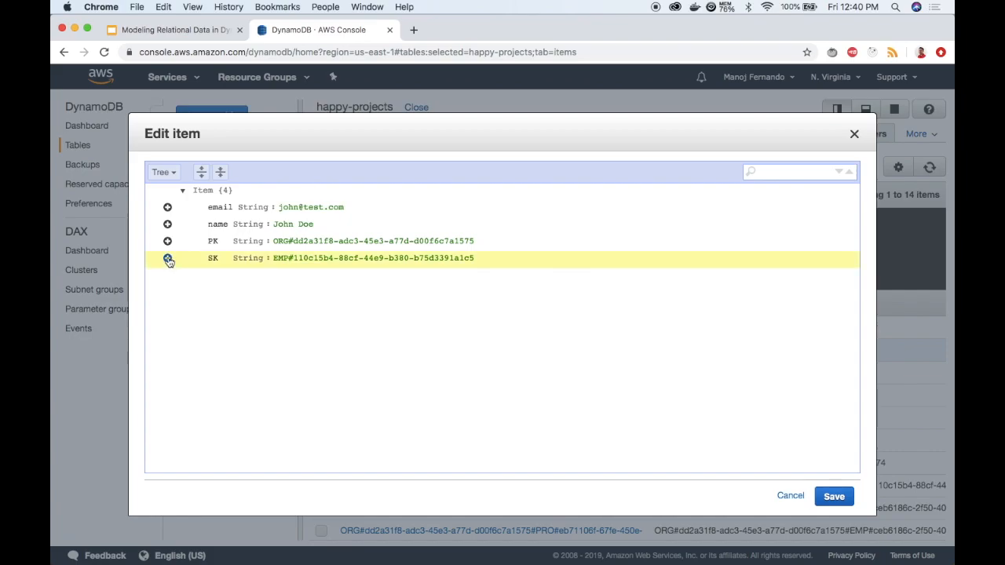
click(167, 257)
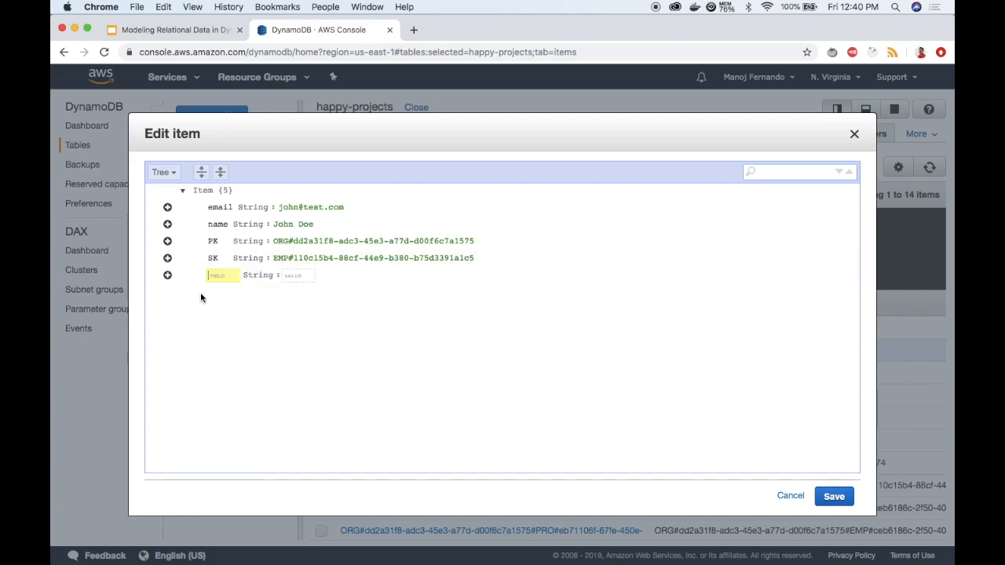
text(Data)
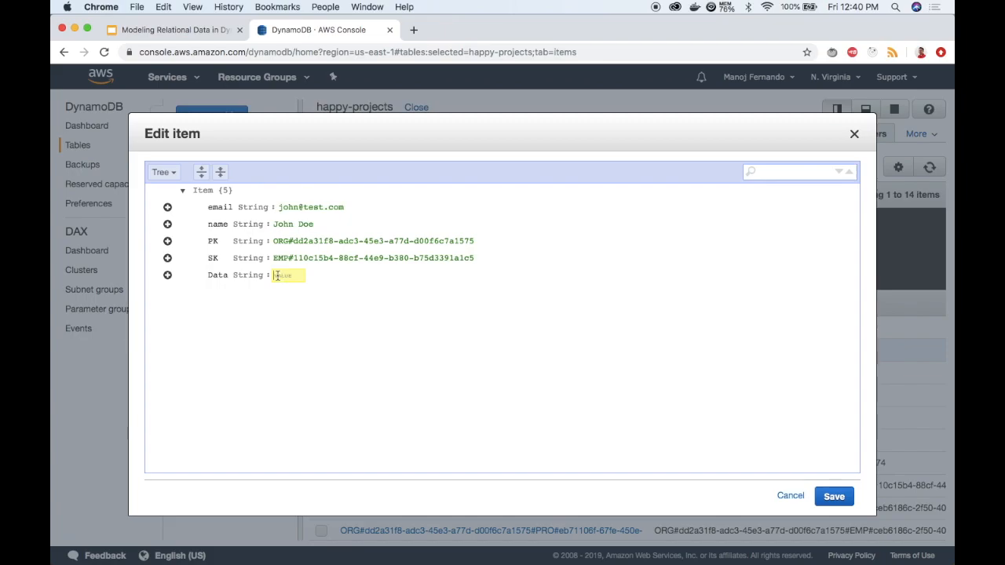
double_click(292, 223)
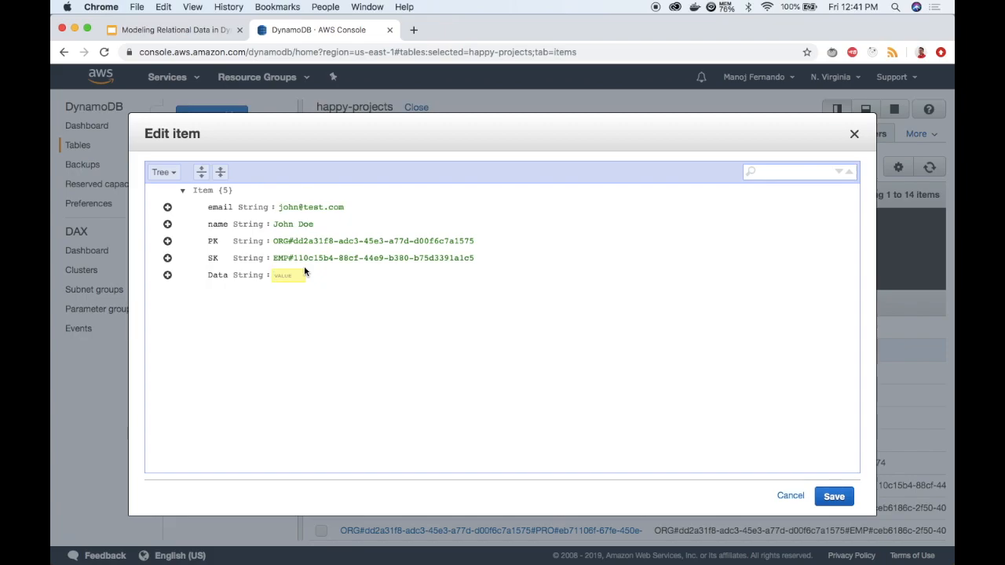
text(EMP3)
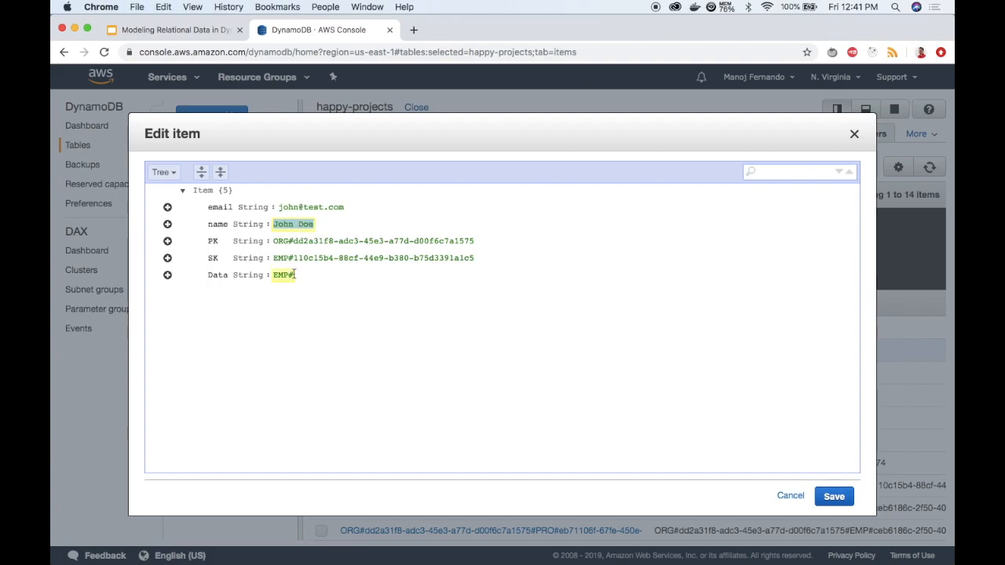
text(John Doe)
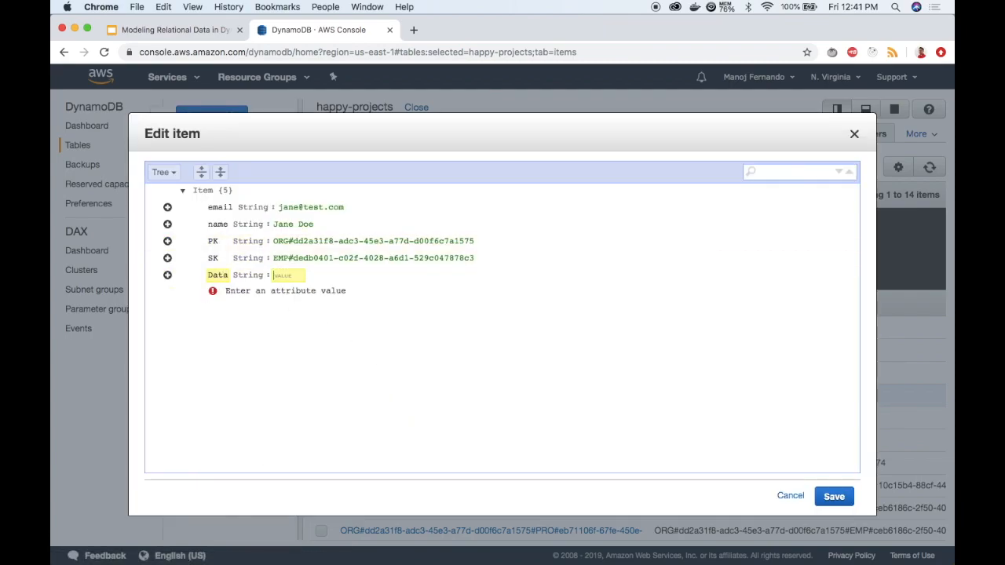
Step: Add Data 'EMP#Jane Doe' to Jane Doe and start editing another employee item
text(EMP#Jane Doe)
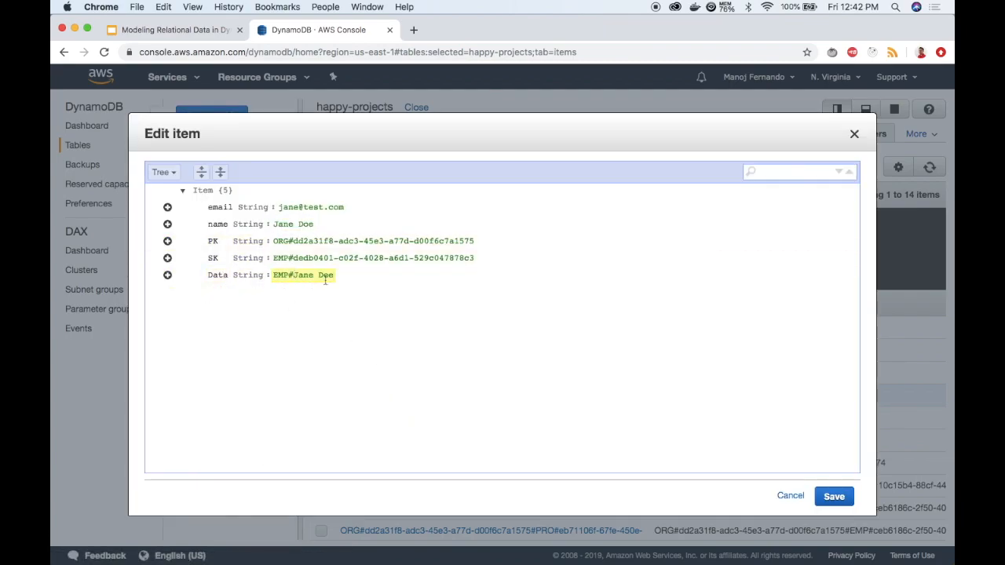
mouse_move(364, 286)
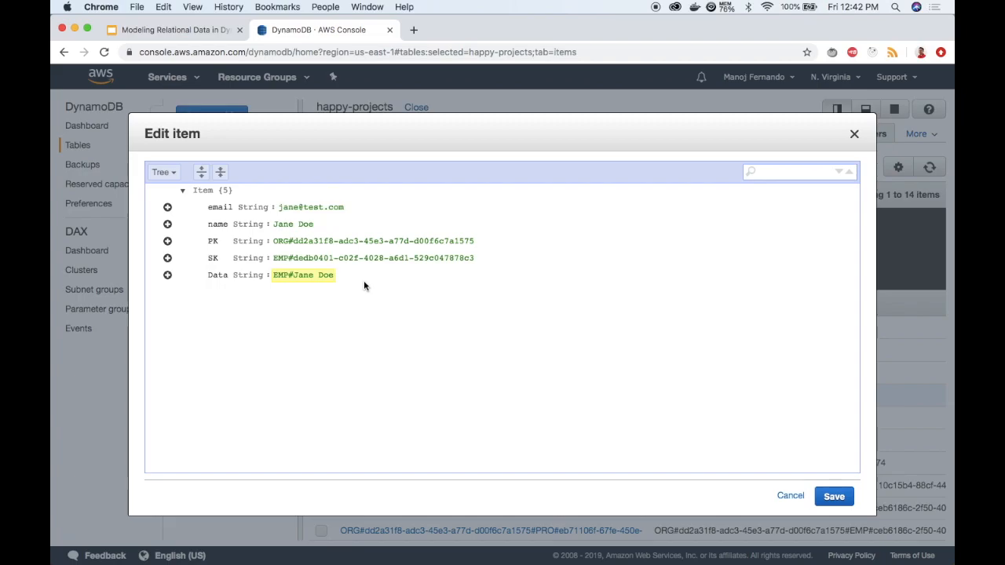
double_click(217, 274)
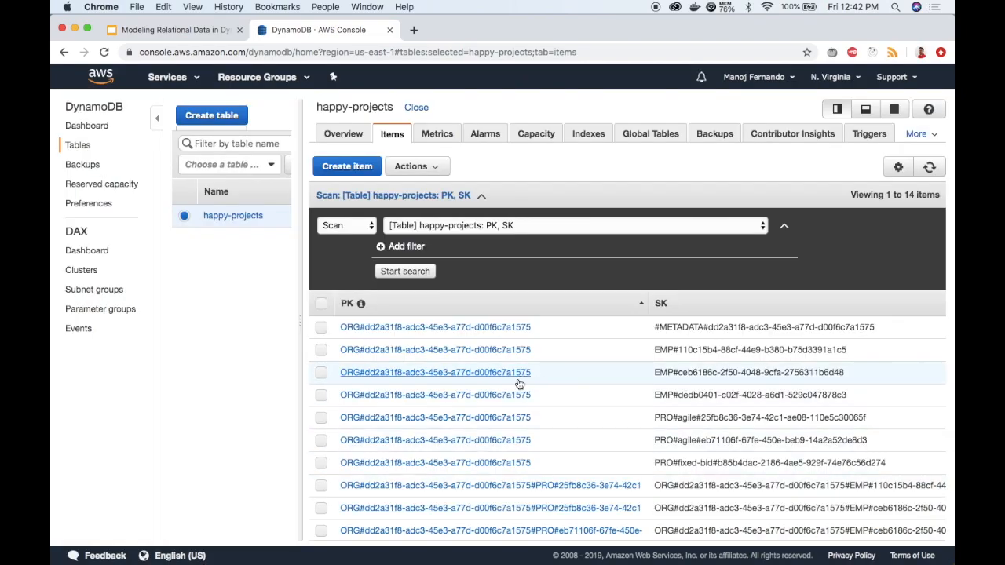
click(433, 396)
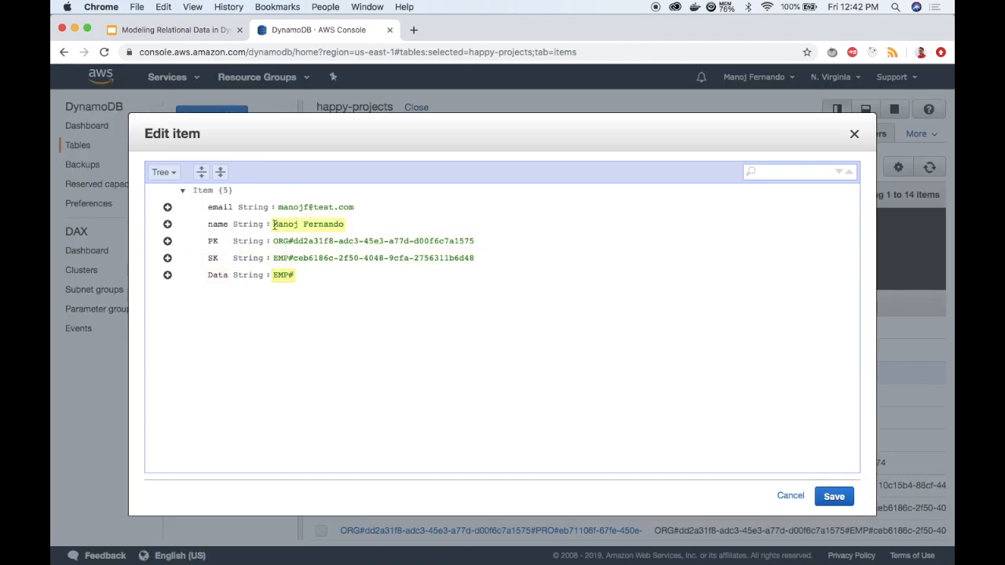
Step: Save the employee item, then add Data 'PRO#Project X' to Project X and save
click(790, 496)
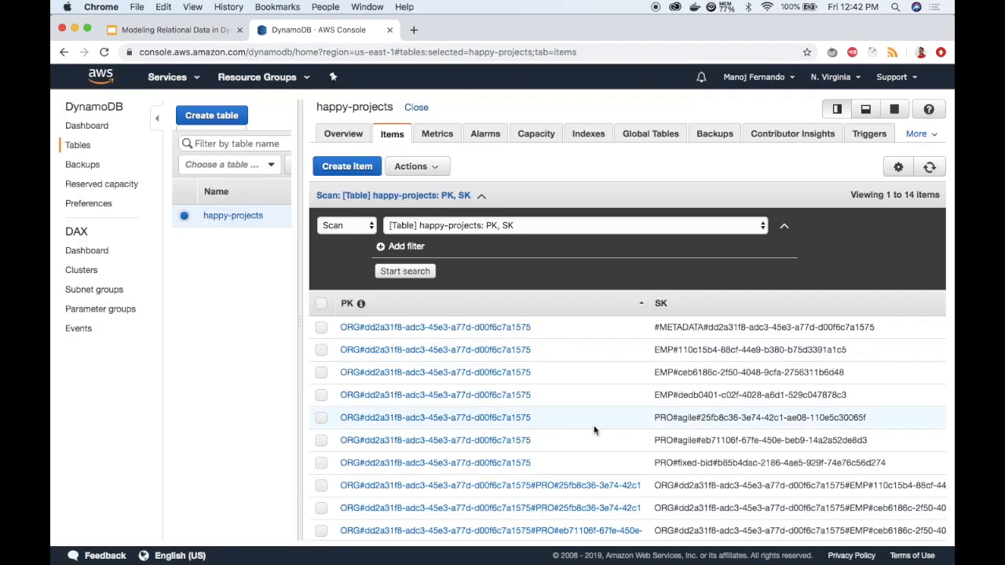
mouse_move(515, 424)
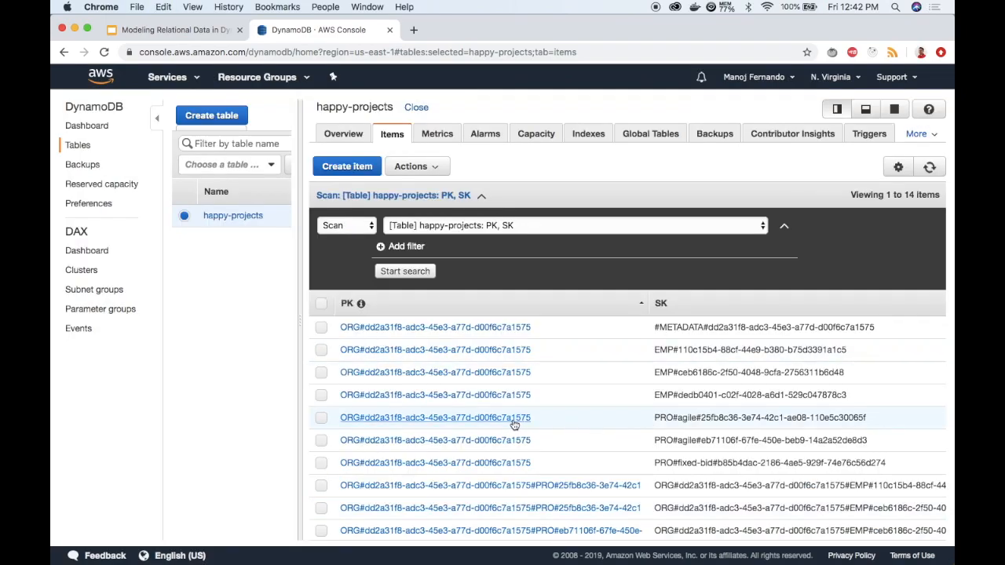
click(433, 418)
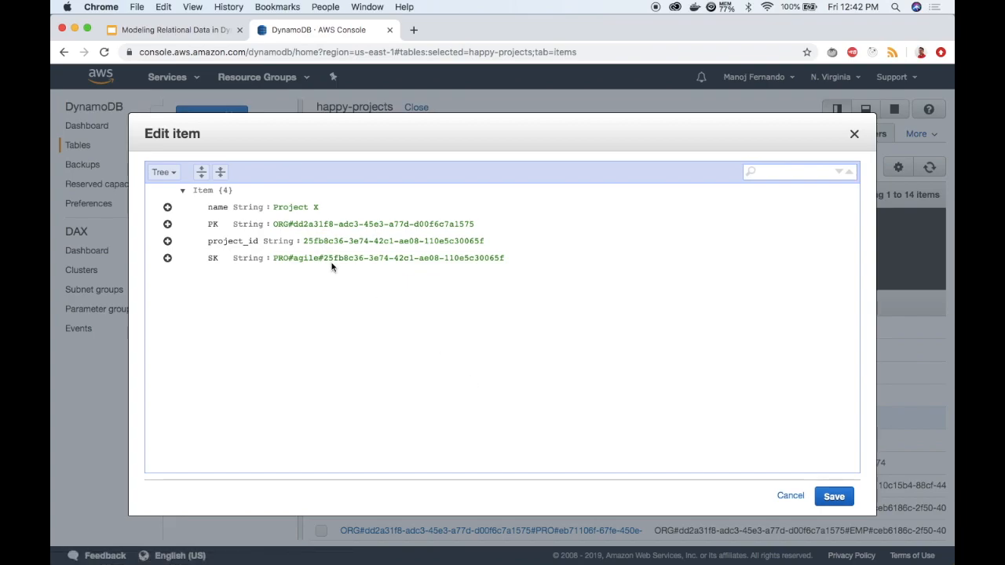
double_click(295, 207)
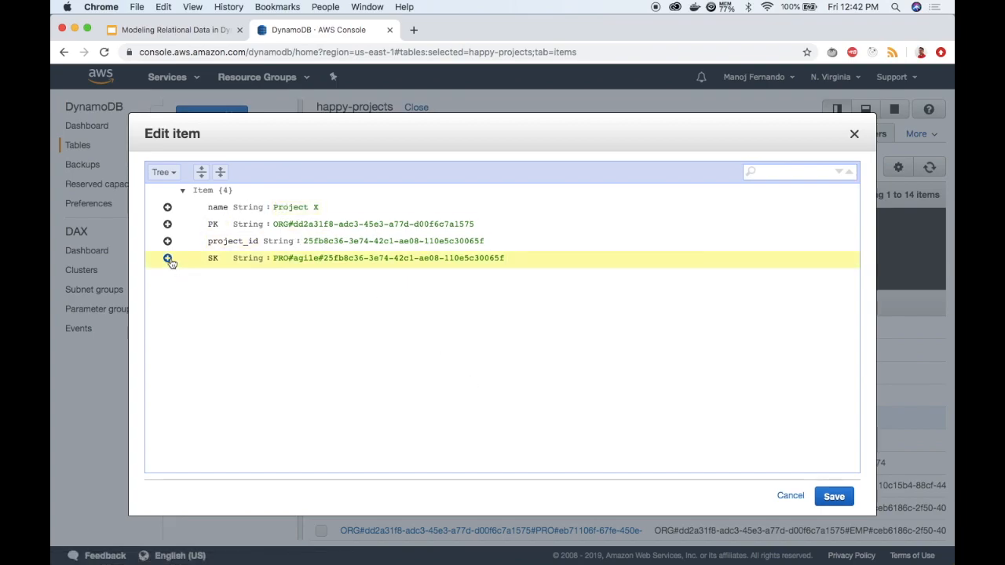
click(167, 258)
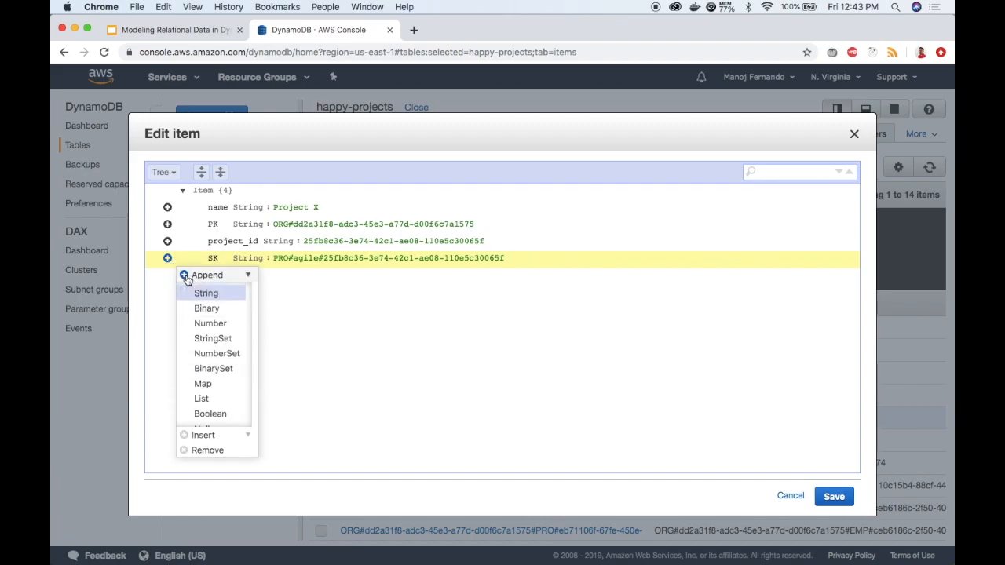
click(206, 294)
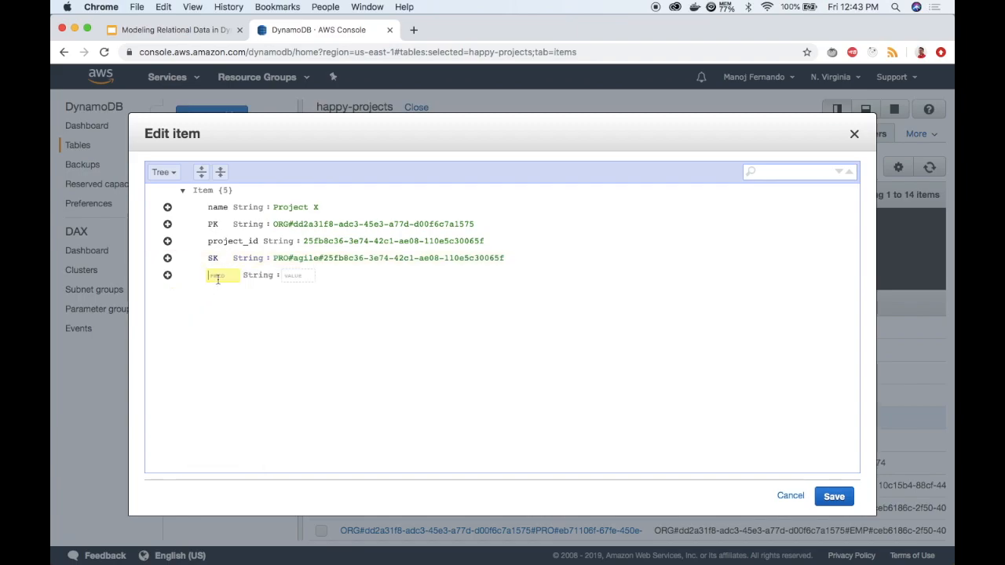
text(Data)
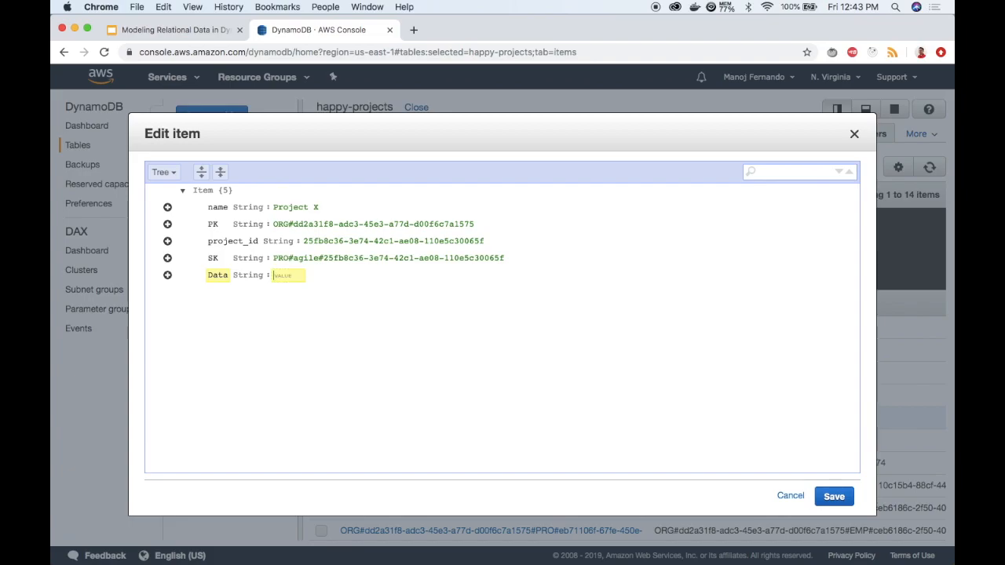
text(P)
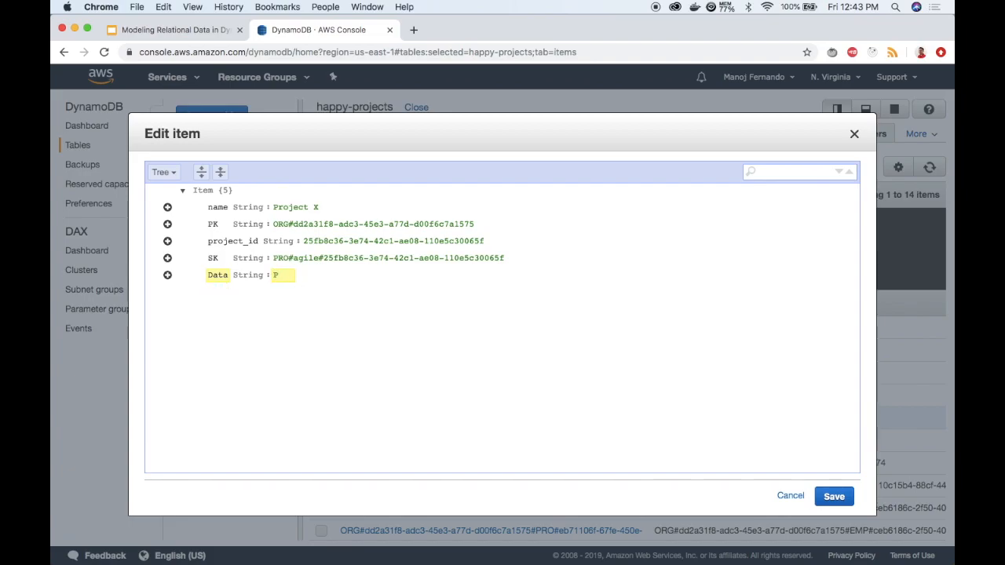
text(RO#)
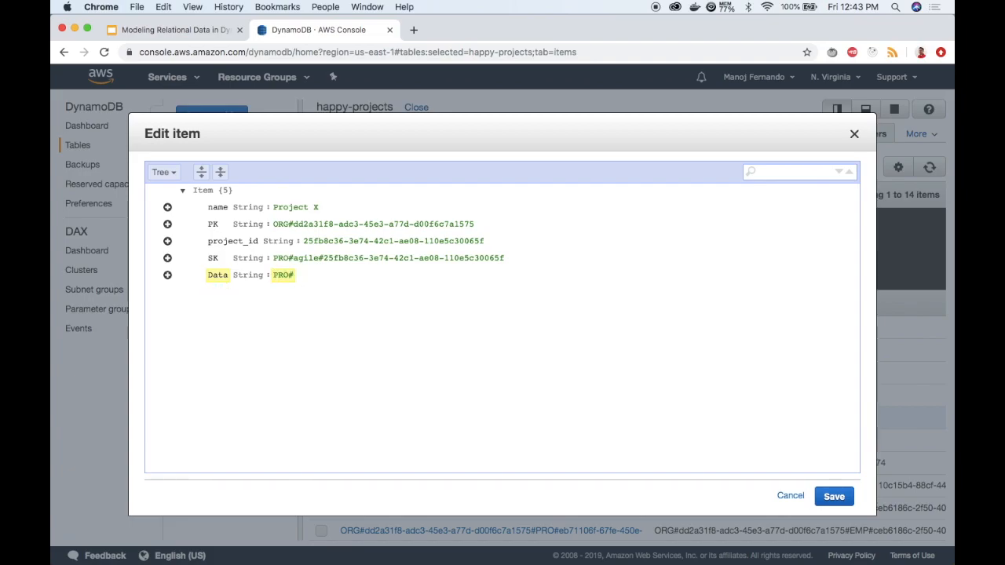
double_click(295, 208)
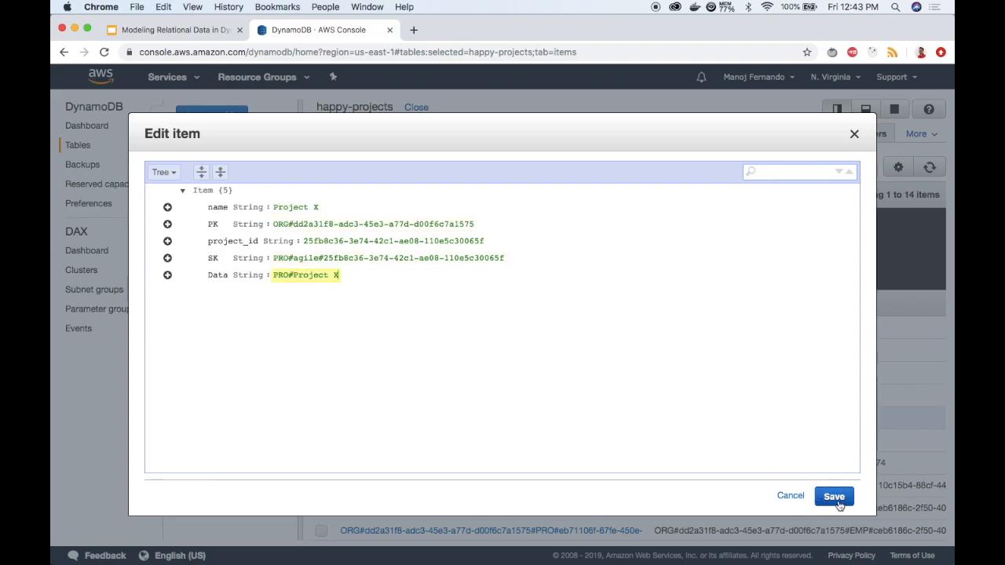
click(832, 496)
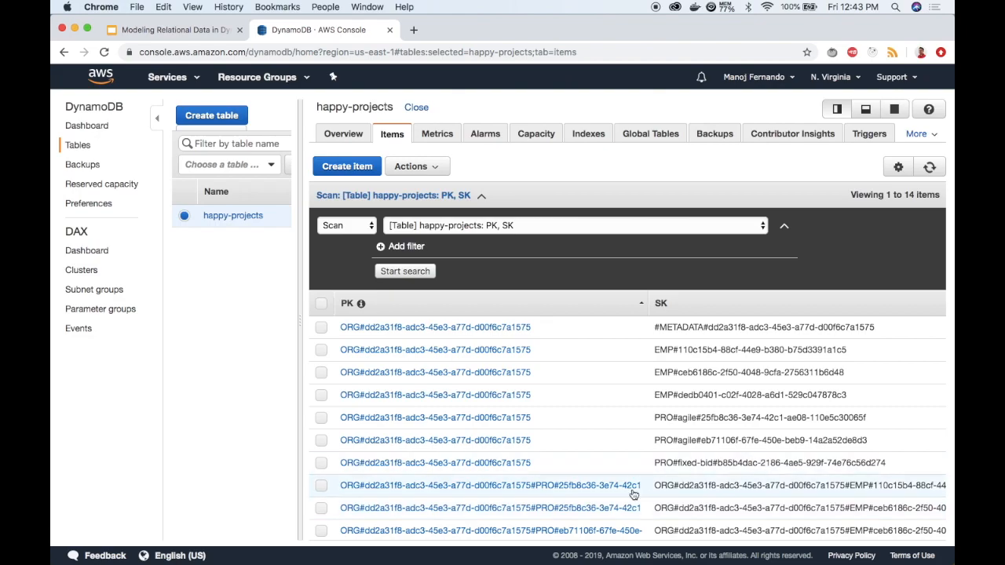
Step: Add Data 'PRO#Project Y' to the Project Y item and save it
scroll(down, 3)
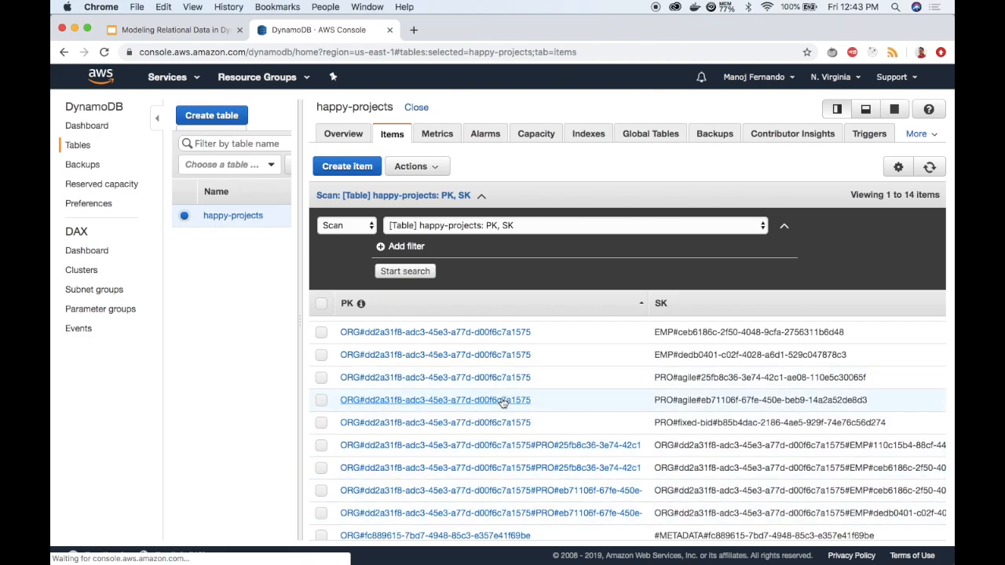
click(433, 401)
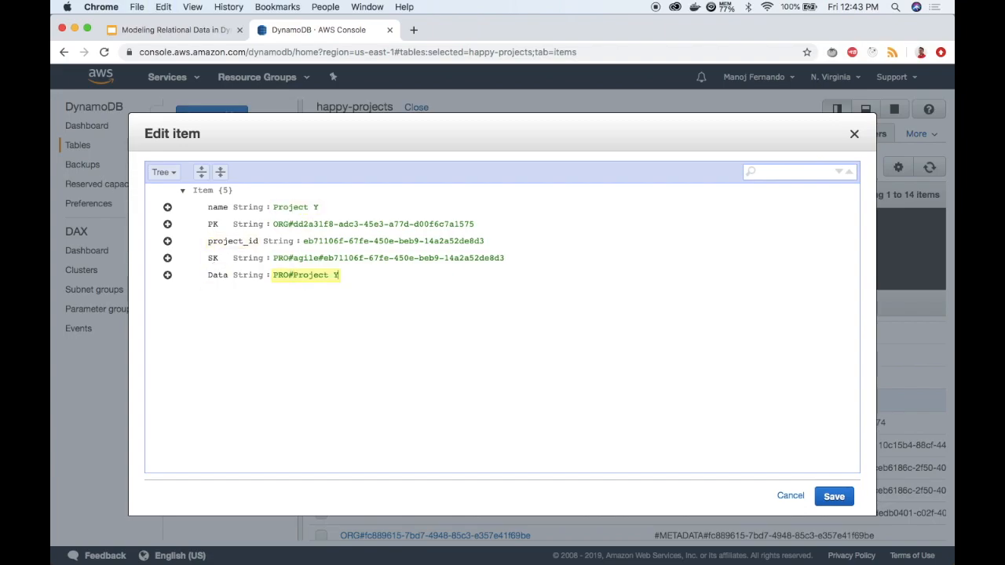
click(789, 496)
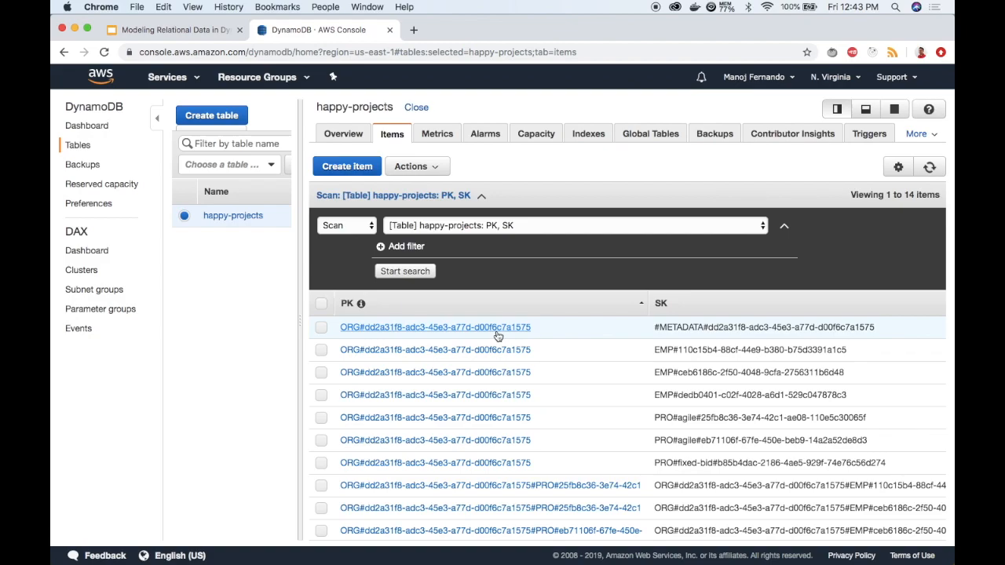
mouse_move(588, 134)
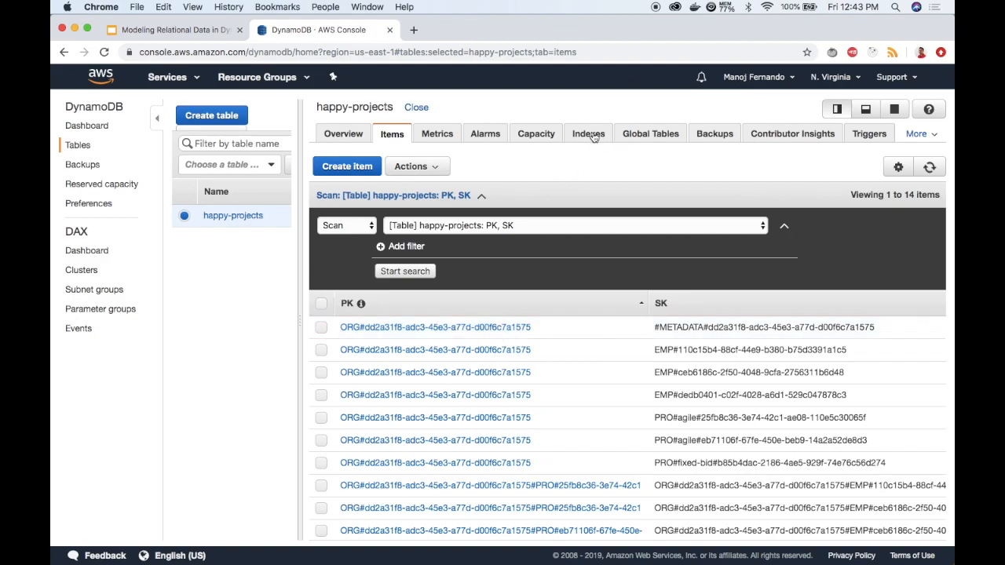
Step: Define a new index with partition key PK and sort key Data
click(587, 134)
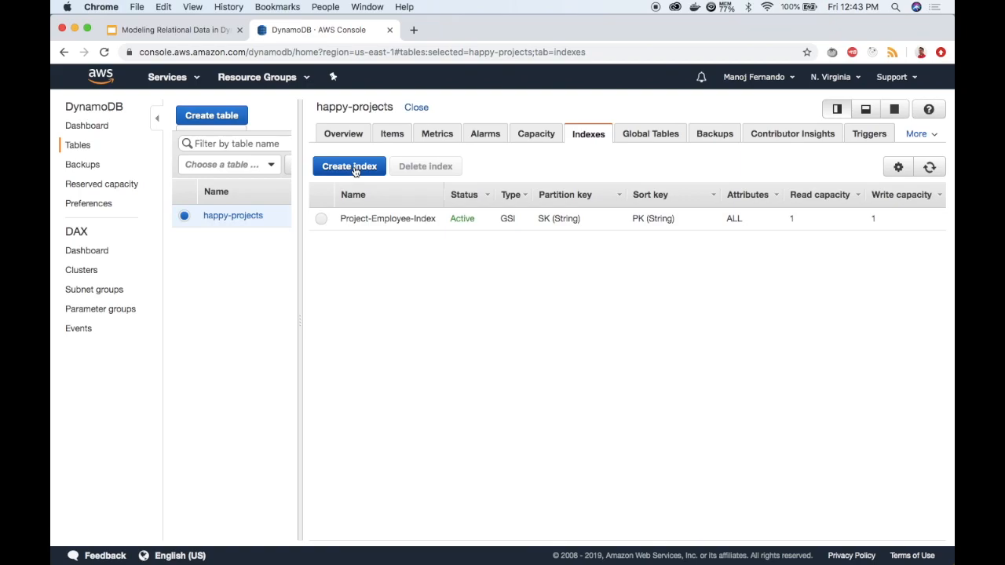
click(348, 166)
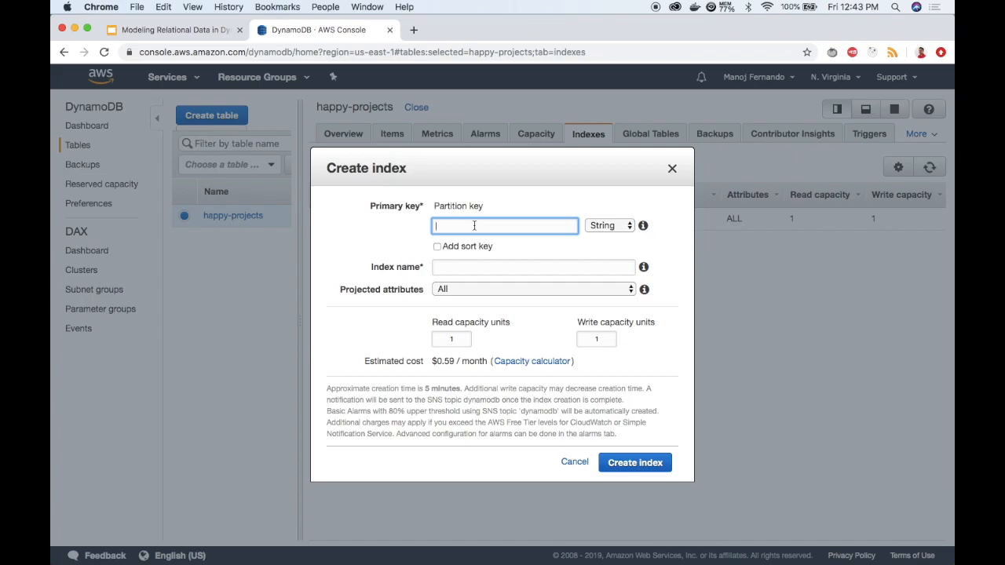
text(PK)
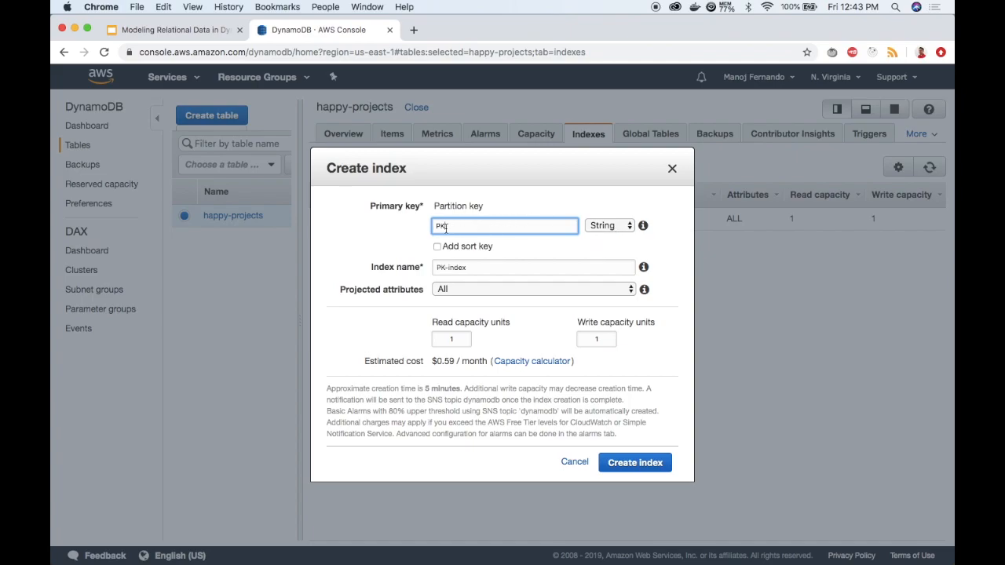
click(437, 247)
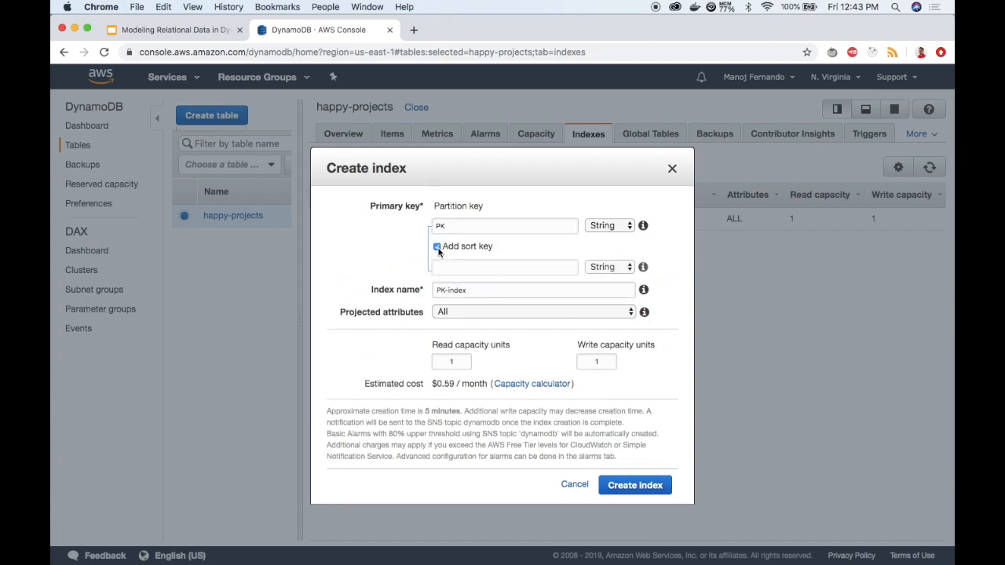
click(436, 245)
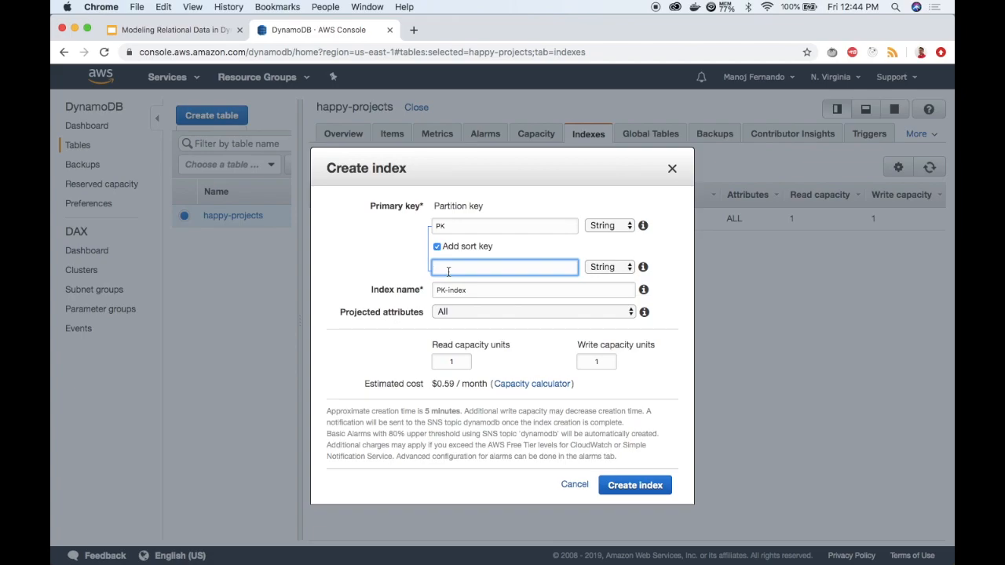
text(Data)
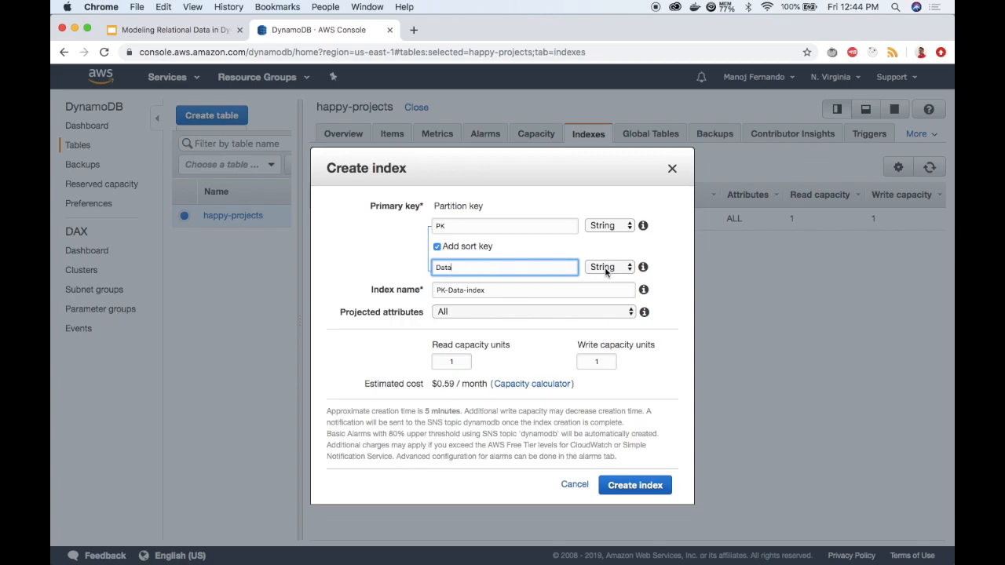
Step: Name the index Filter-by-name and submit it for creation
click(534, 289)
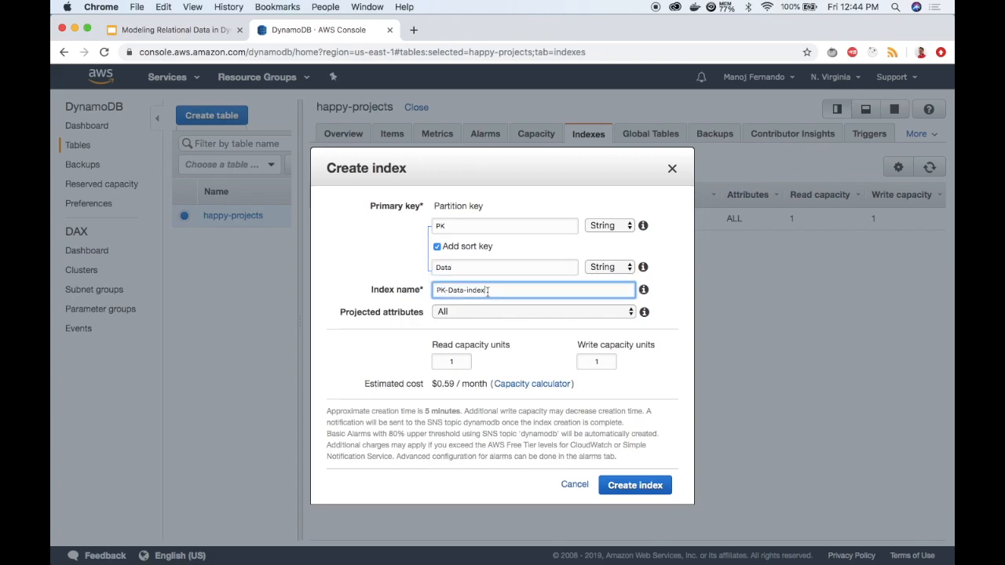
text(Filter-)
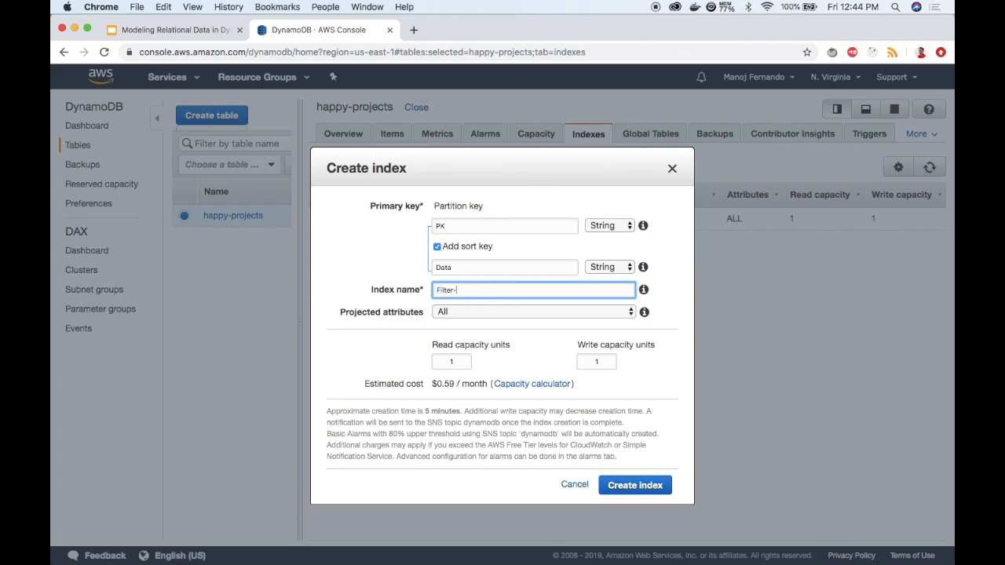
text(by-name)
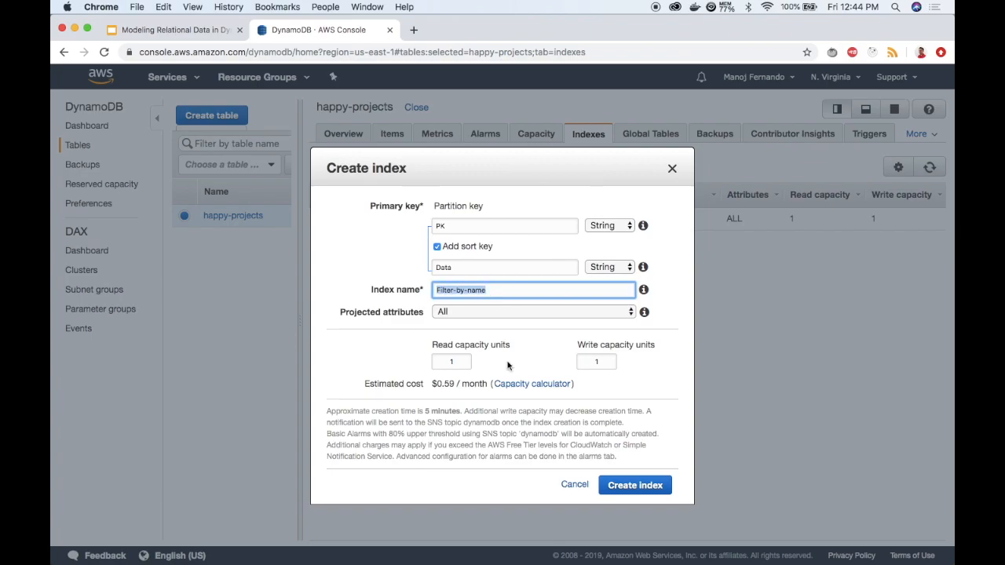
mouse_move(568, 355)
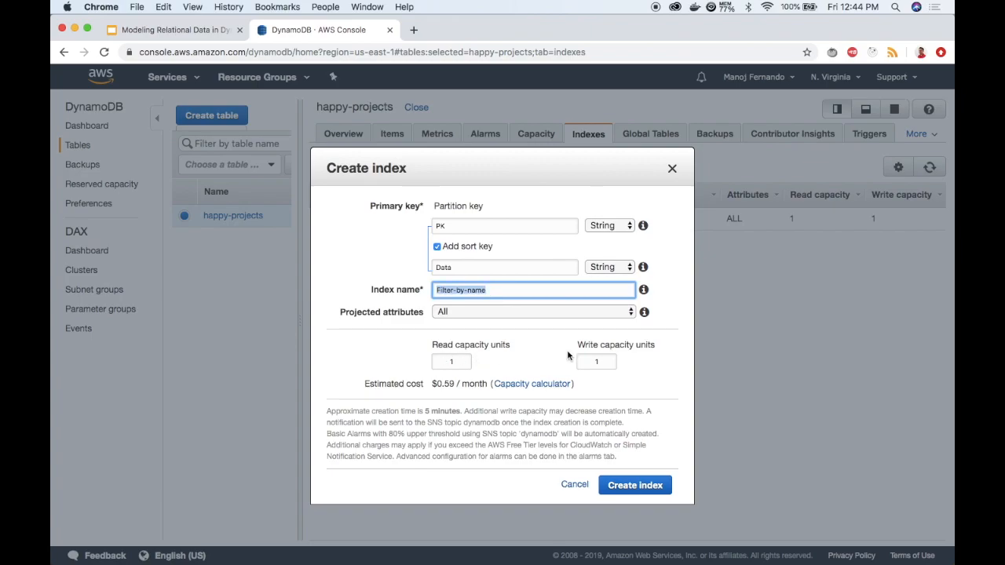
mouse_move(477, 364)
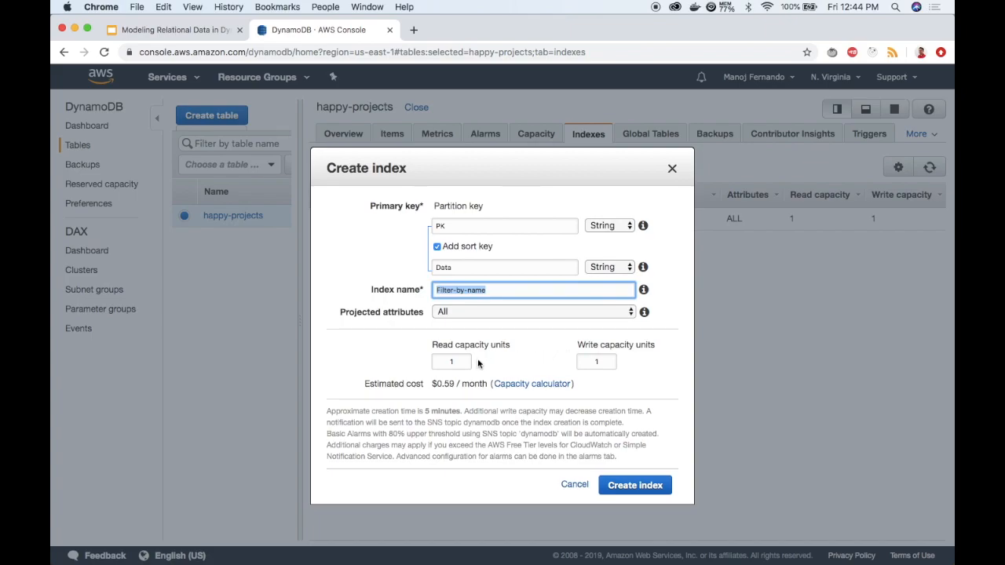
mouse_move(635, 486)
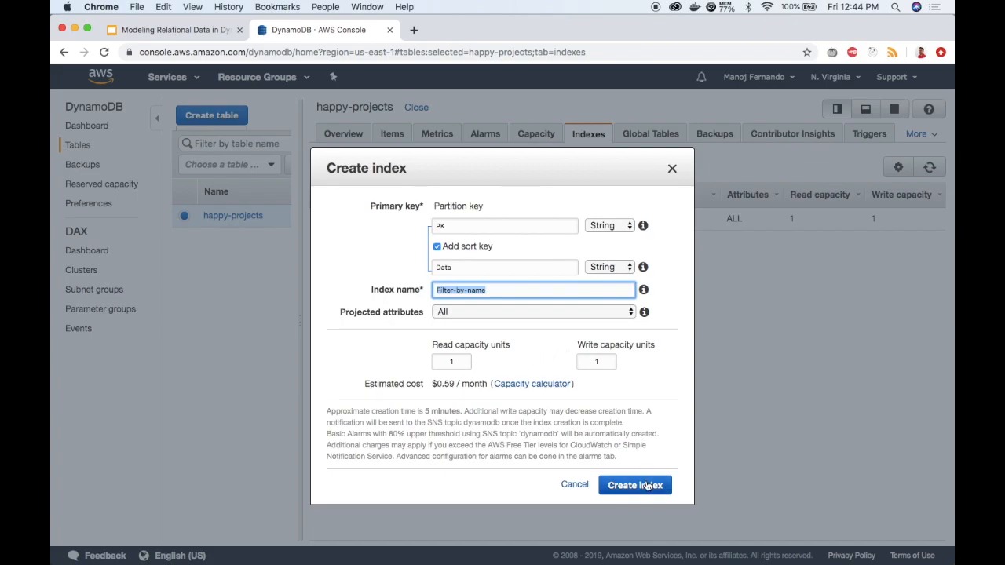
click(634, 484)
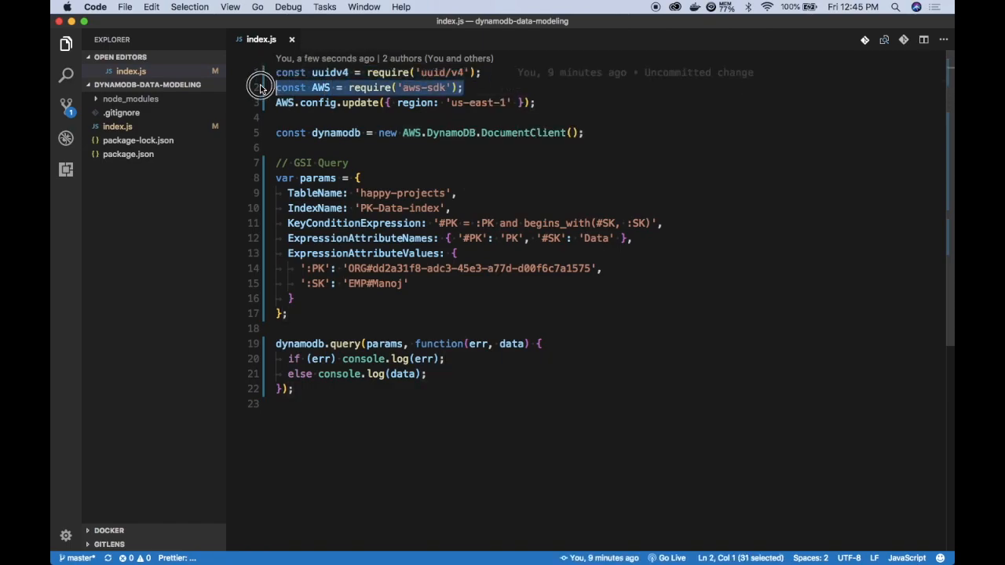
mouse_move(358, 104)
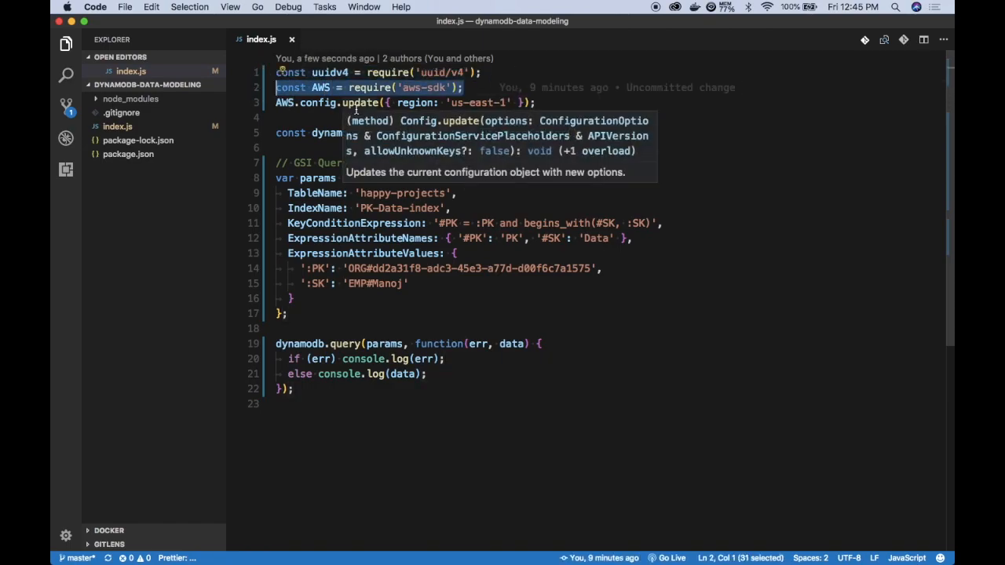
click(276, 116)
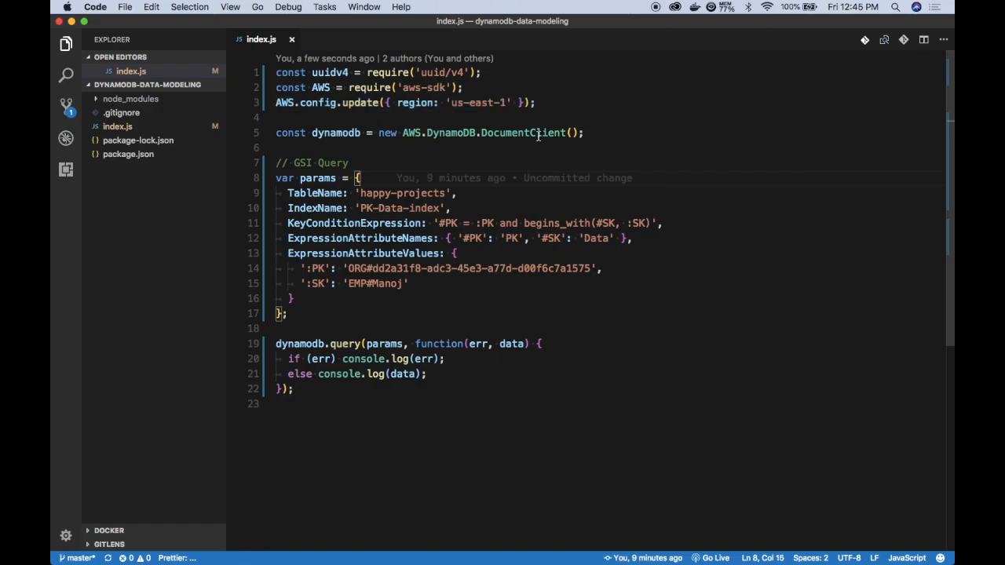
double_click(523, 132)
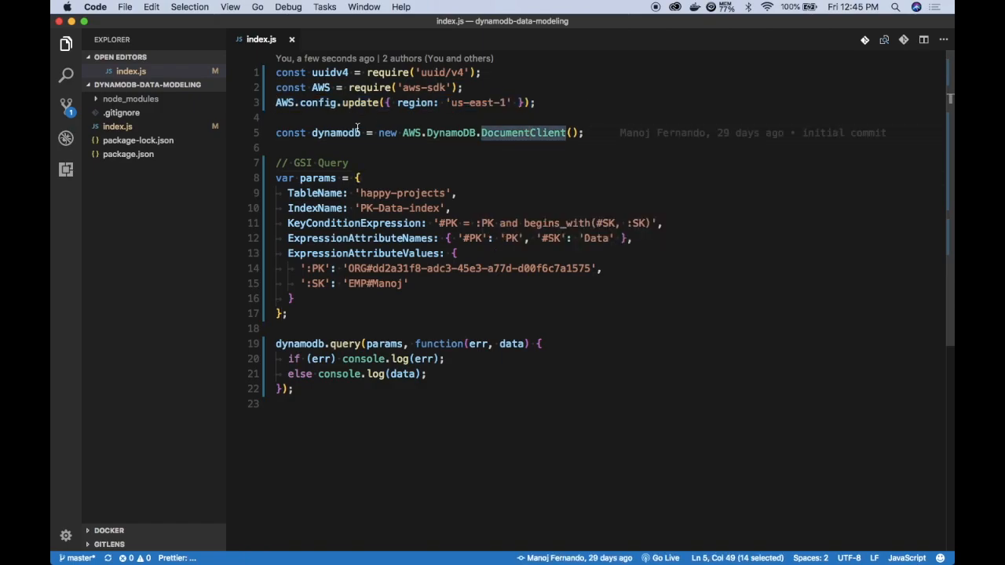
double_click(333, 132)
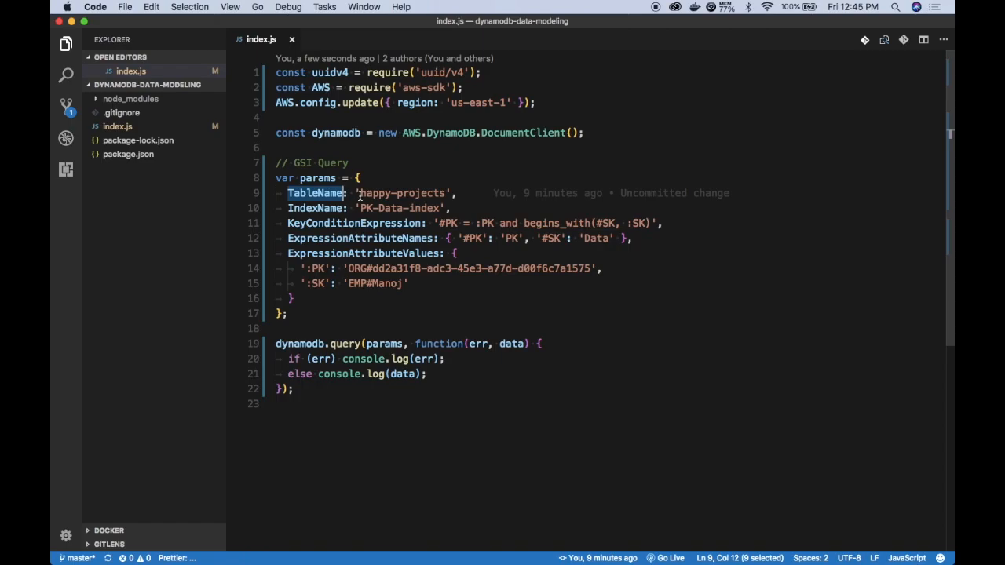
drag(360, 193, 446, 193)
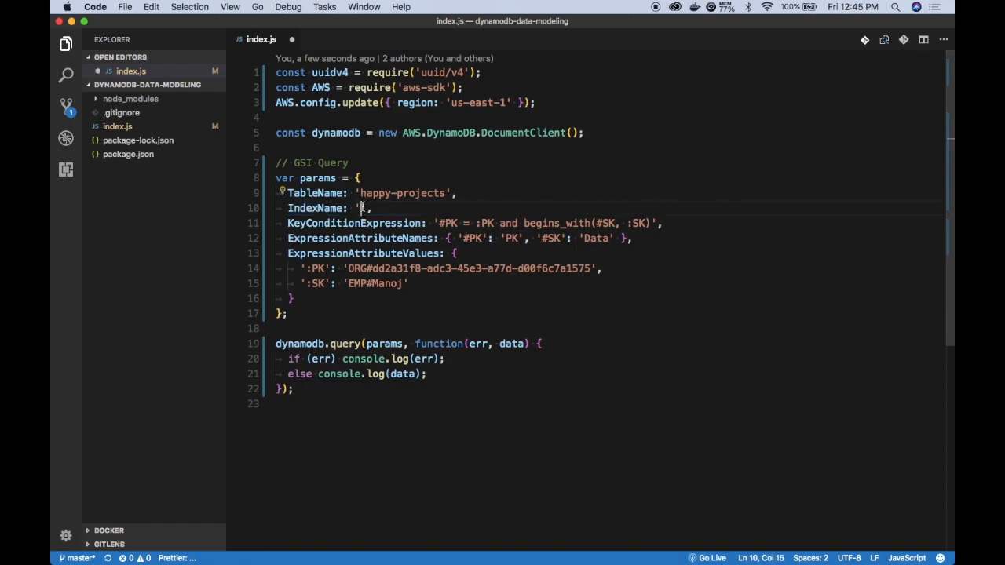
Step: Set the query's IndexName to 'Filter-by-name' in index.js
text(Filter-)
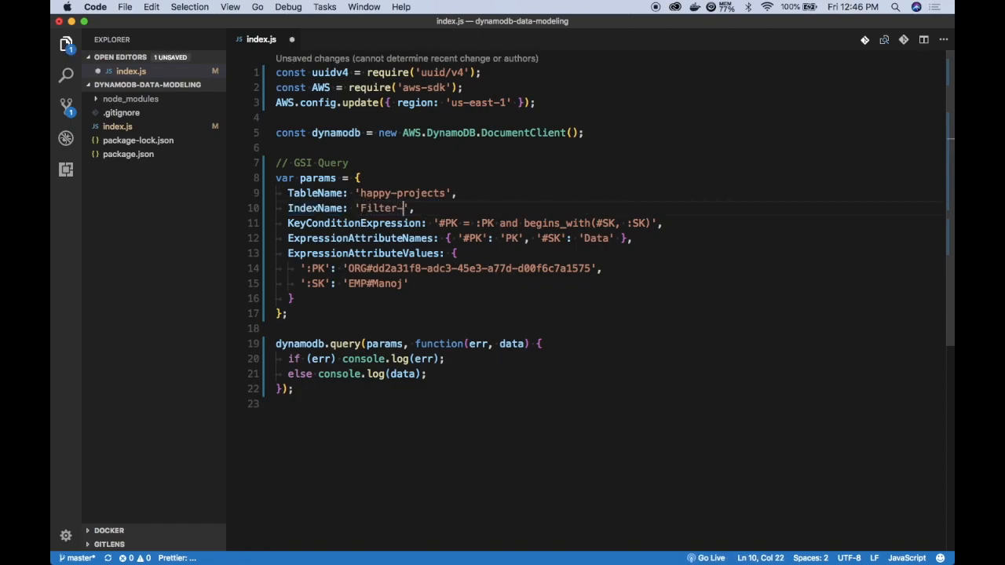
text(by-)
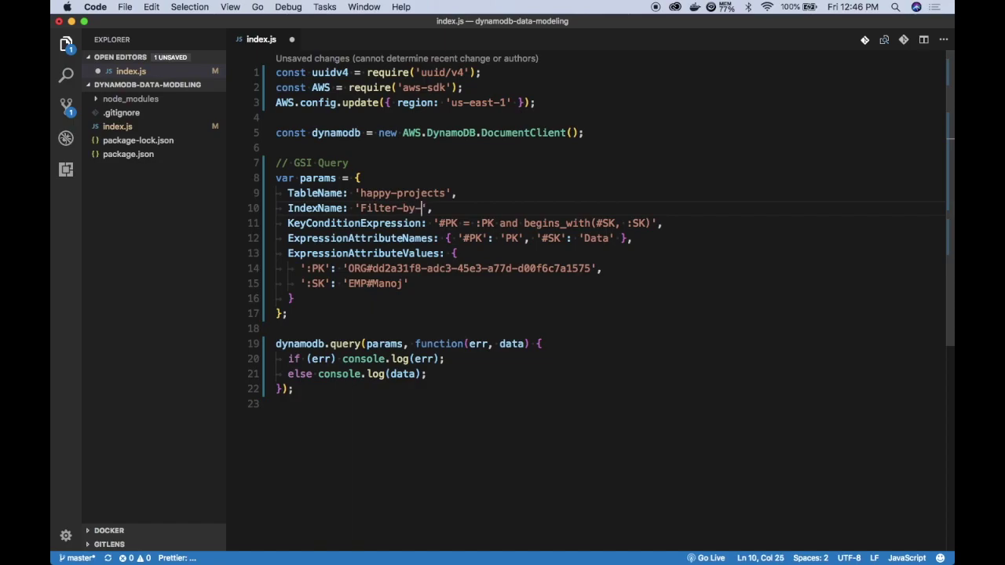
text(name)
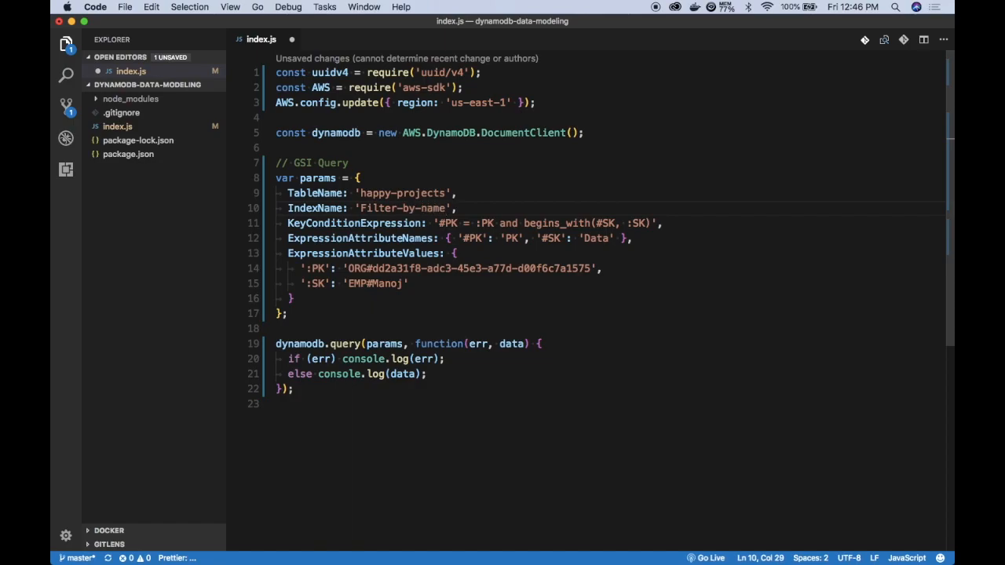
click(369, 223)
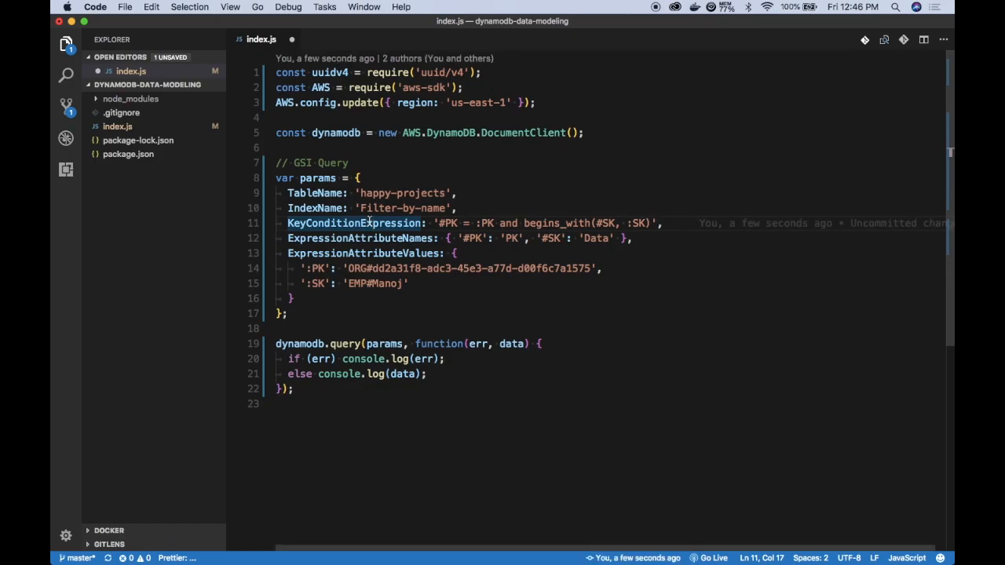
mouse_move(438, 223)
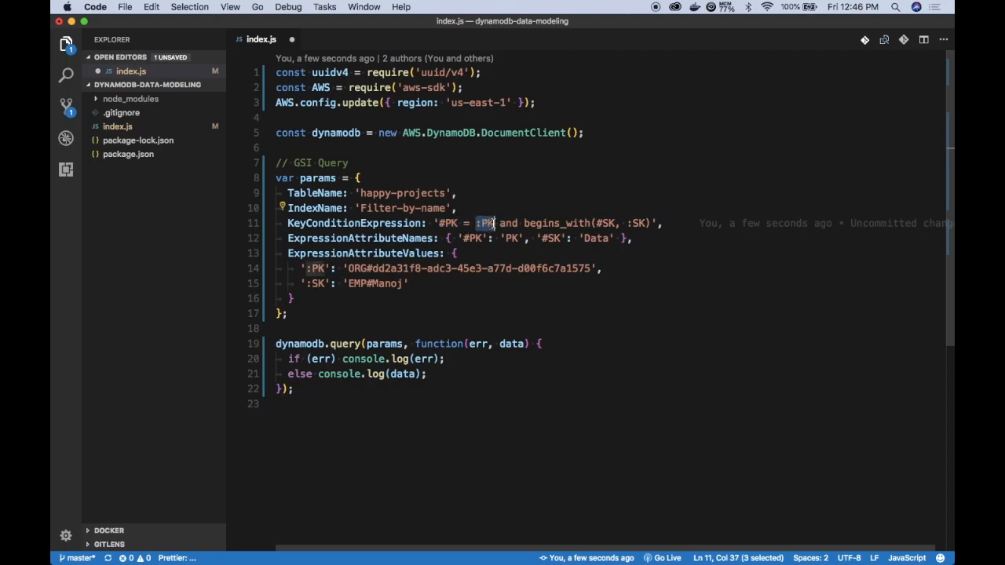
double_click(556, 223)
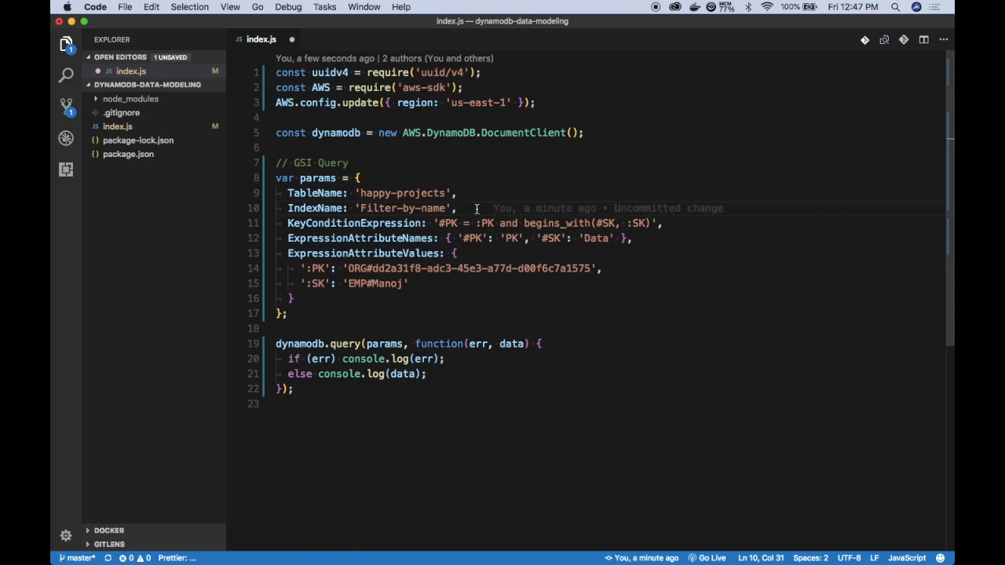
double_click(354, 223)
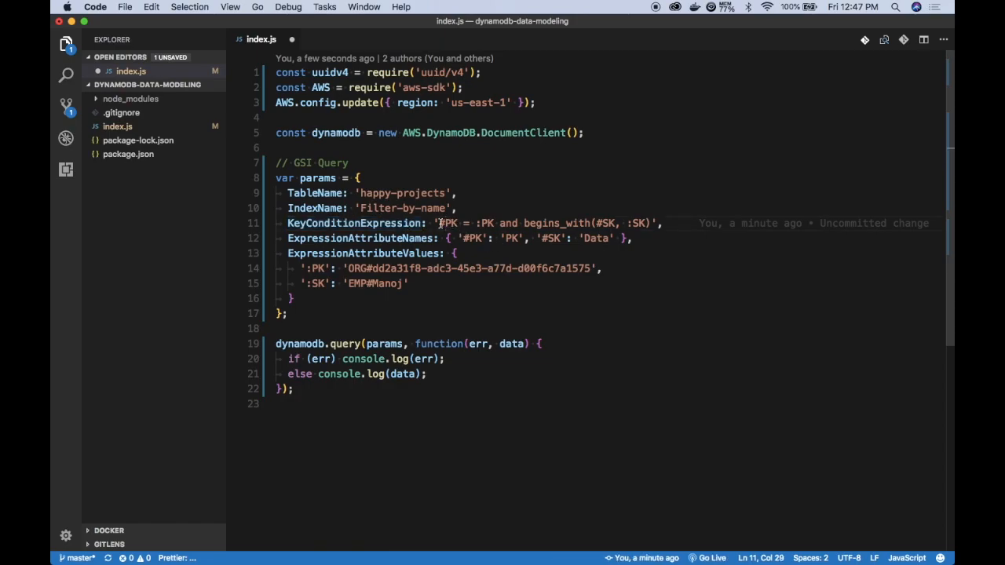
double_click(448, 223)
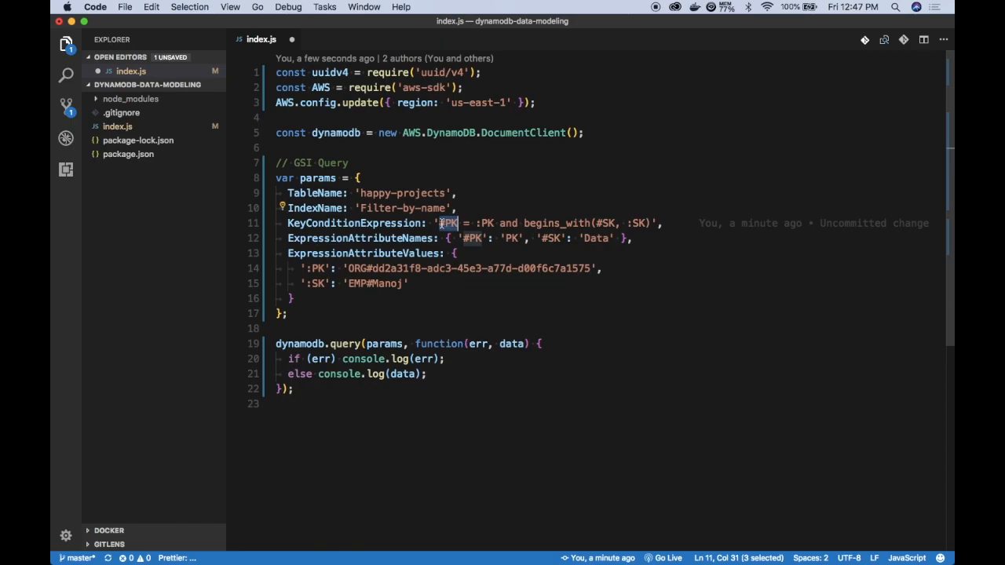
click(486, 223)
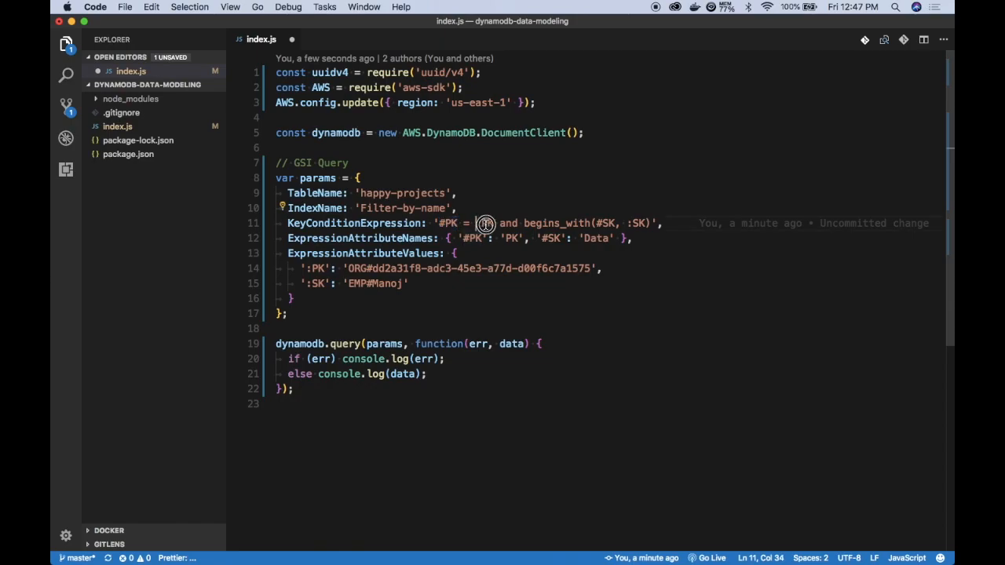
drag(487, 223, 496, 223)
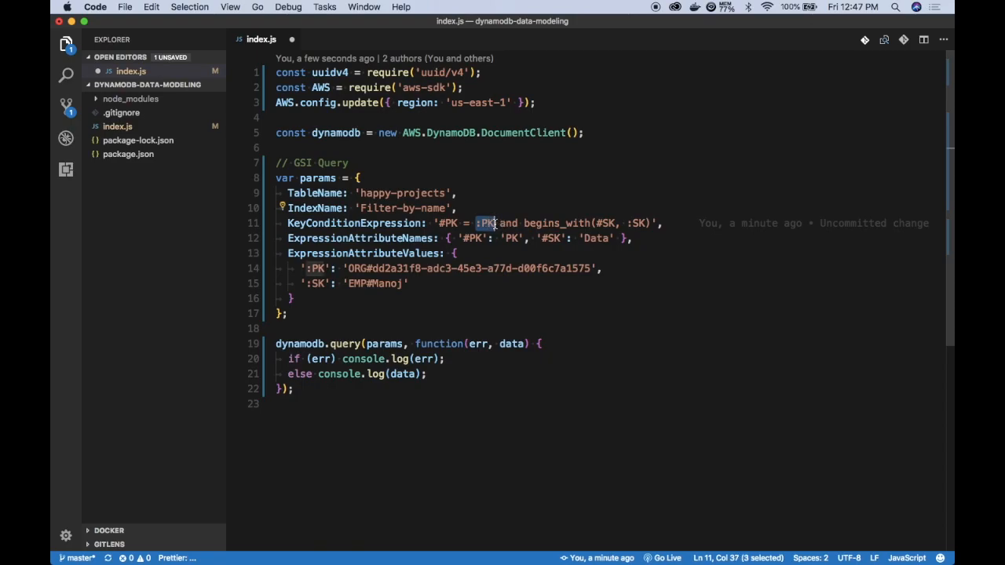
double_click(555, 223)
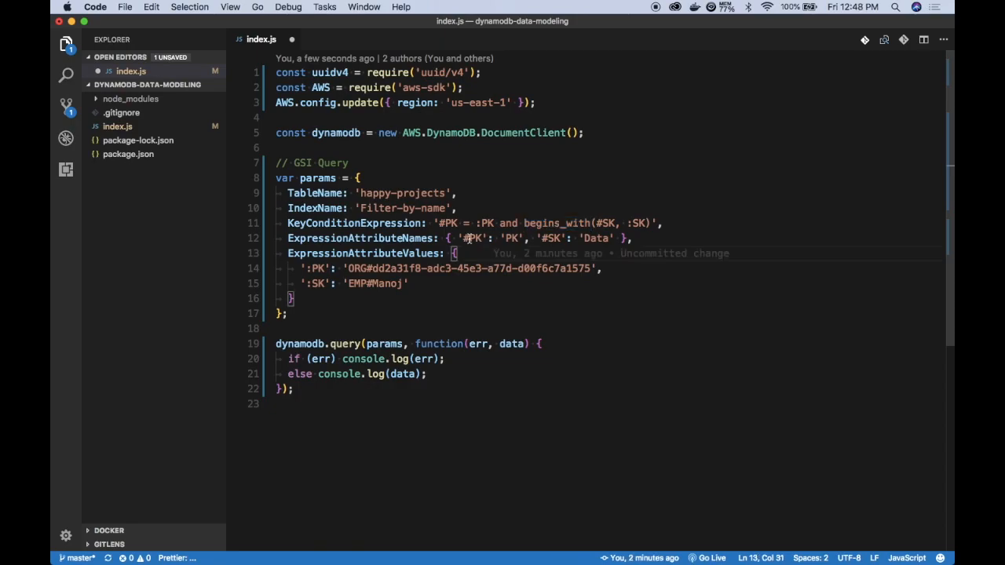
double_click(471, 239)
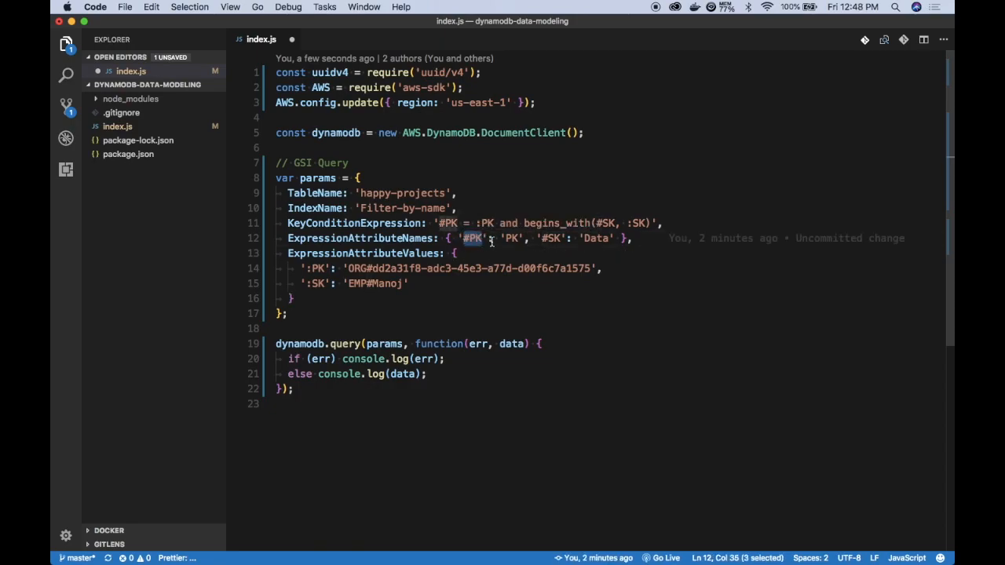
double_click(510, 239)
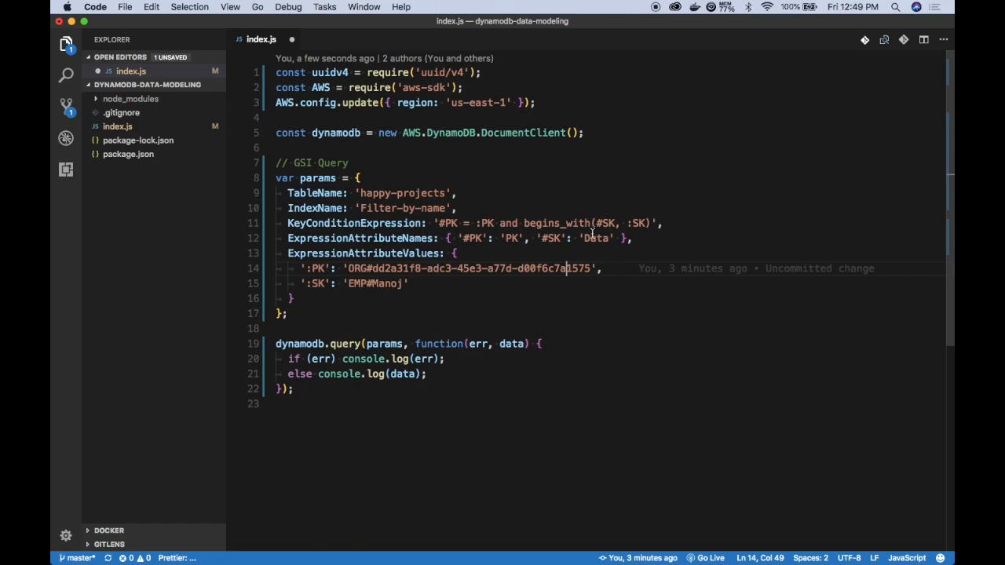
double_click(595, 239)
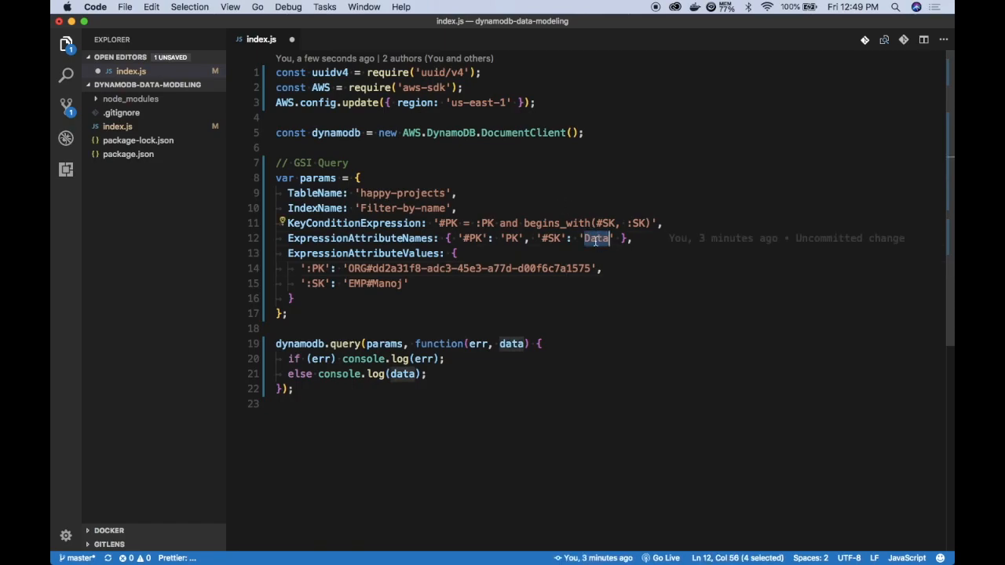
mouse_move(632, 229)
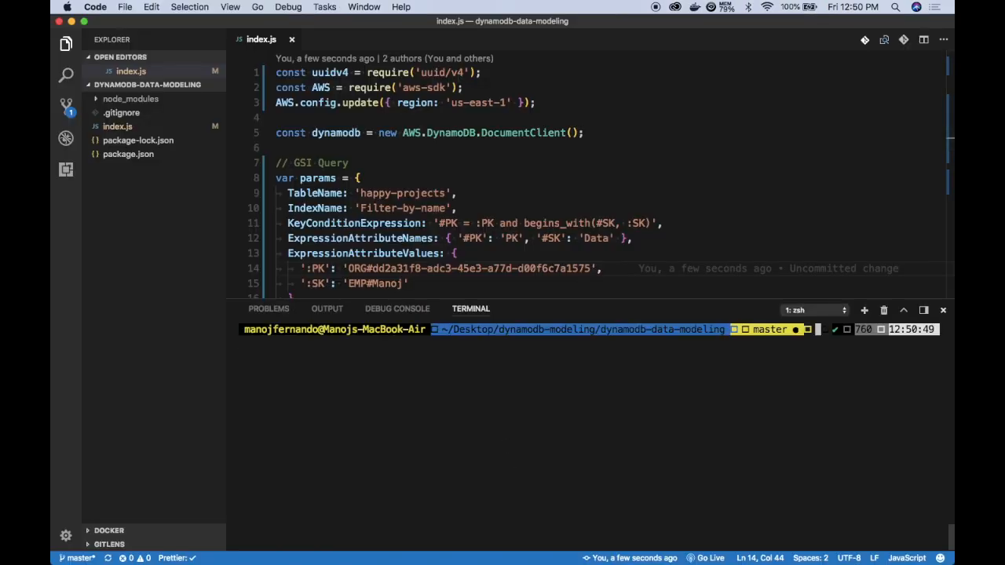
Step: Run node index.js, then query with :SK 'EMP#John' and rerun
text(node index.js)
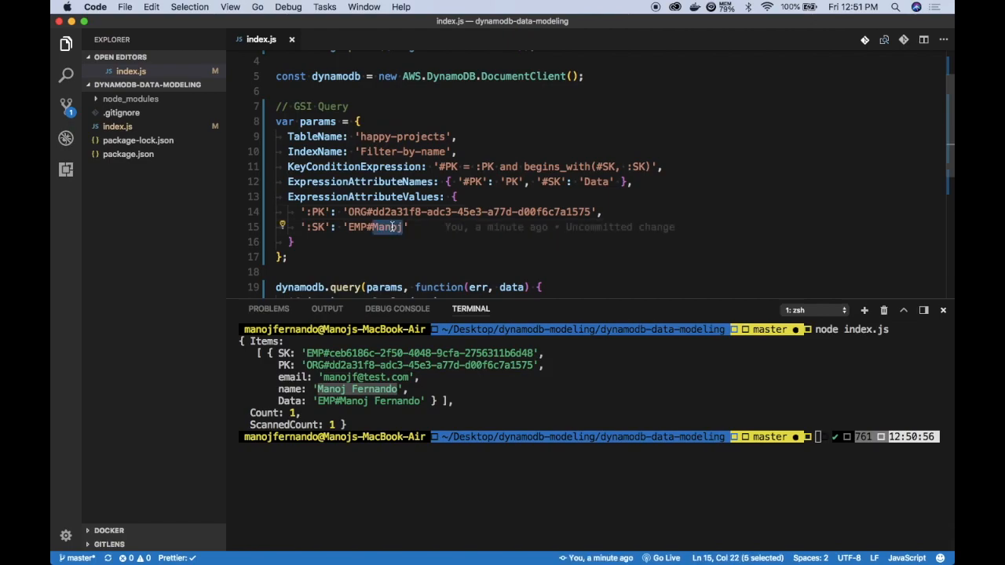
text(John)
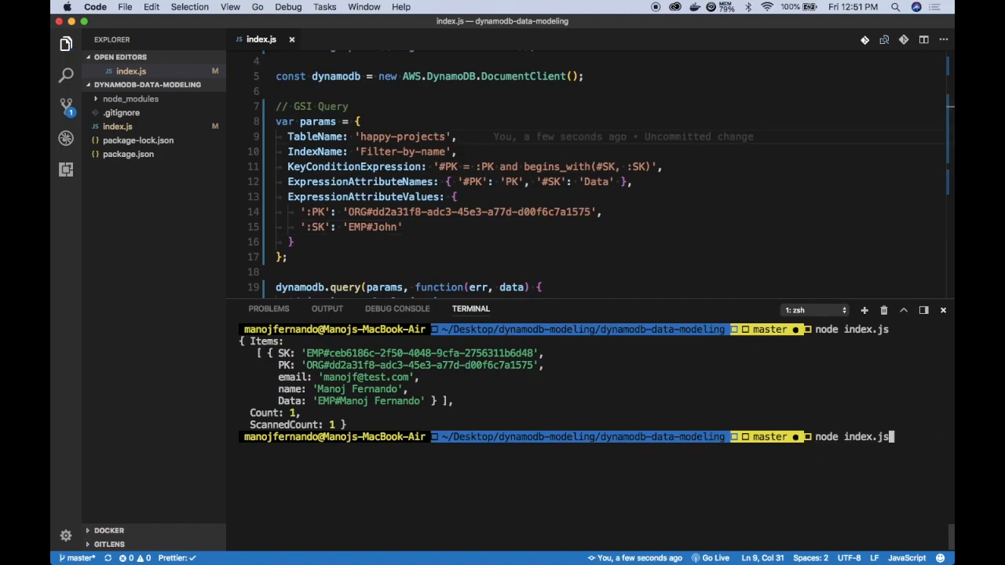
key(Return)
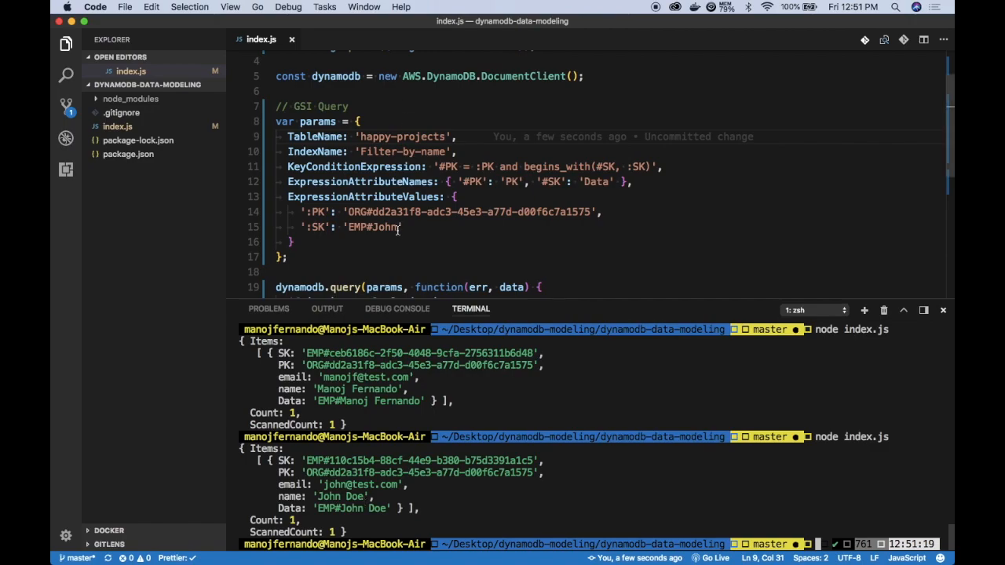
Step: Shorten the prefix to 'EMP#J', clear and rerun to list Jane Doe and John Doe
key(BackSpace)
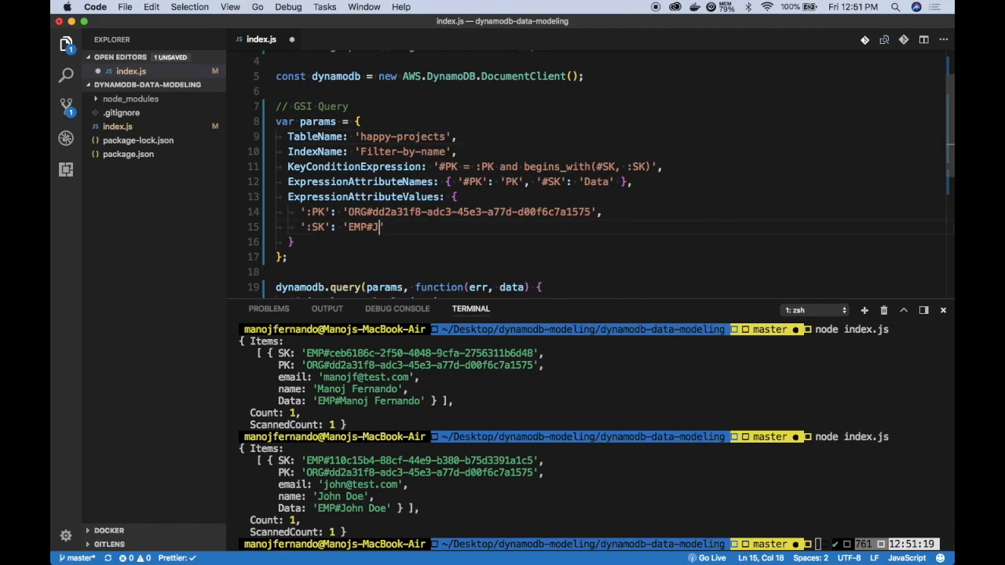
text(clear)
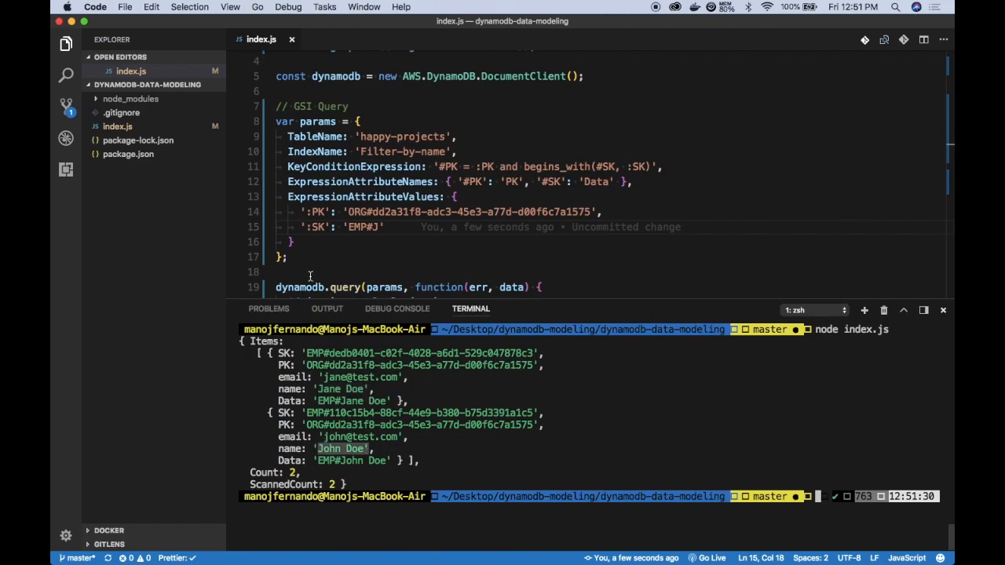
click(942, 308)
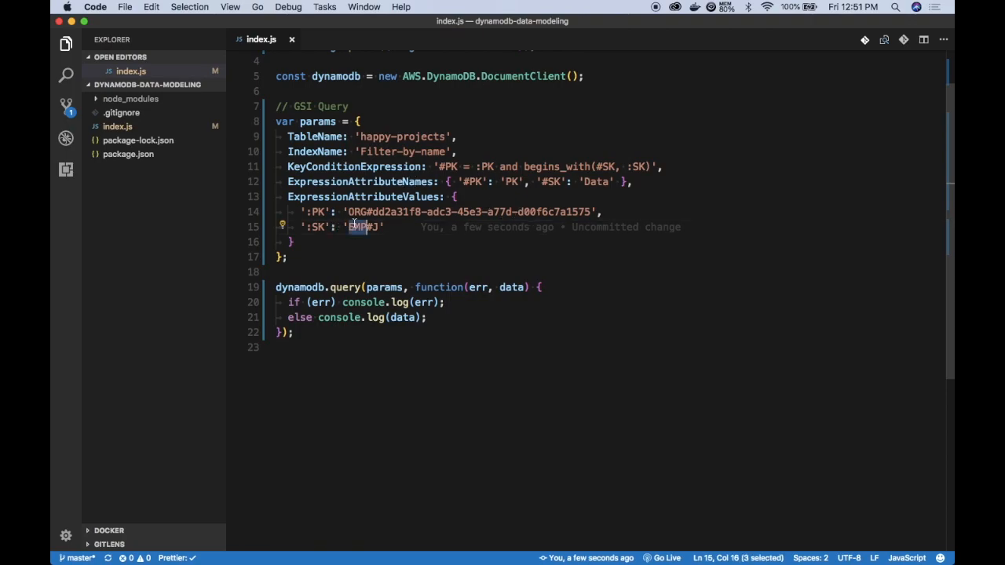
Step: Query with :SK 'PRO#Project' returning Project X and Y, then extend it to 'PRO#Project X'
text(PRO)
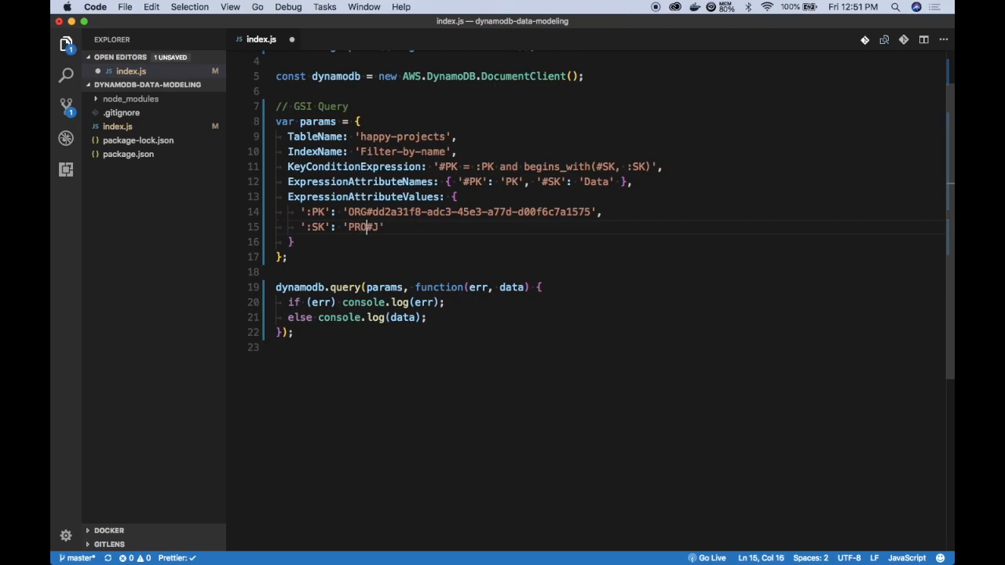
text(#)
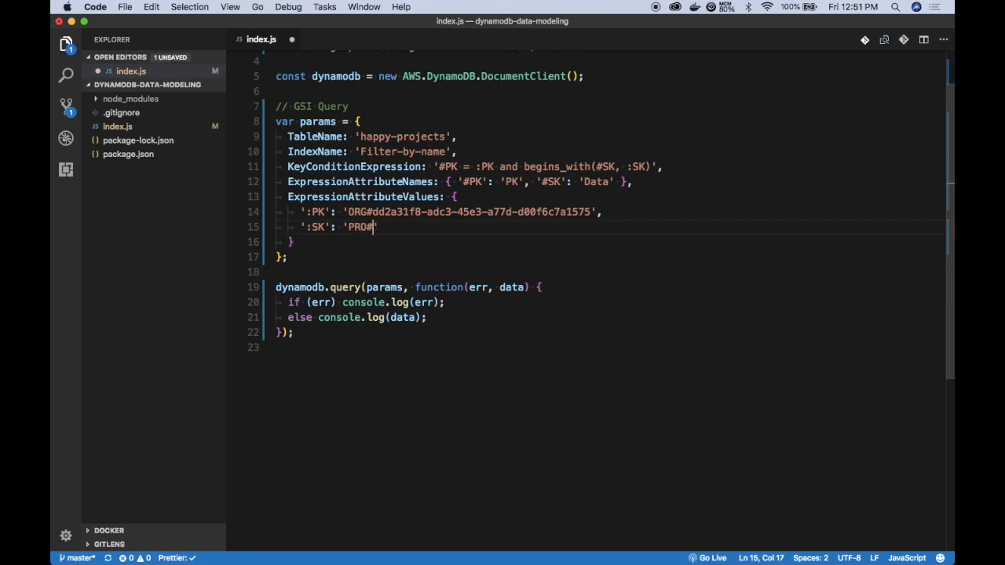
text(Project)
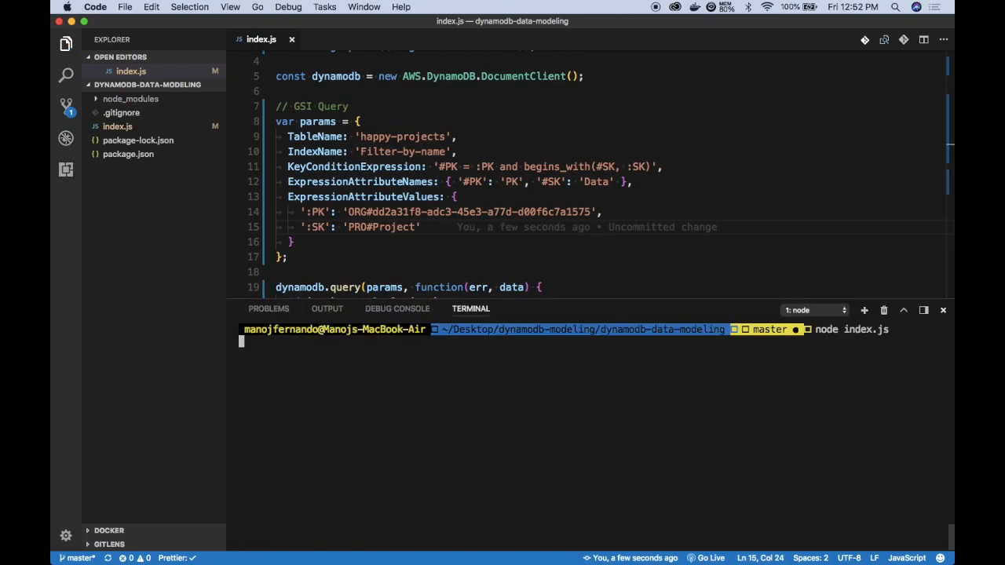
key(Return)
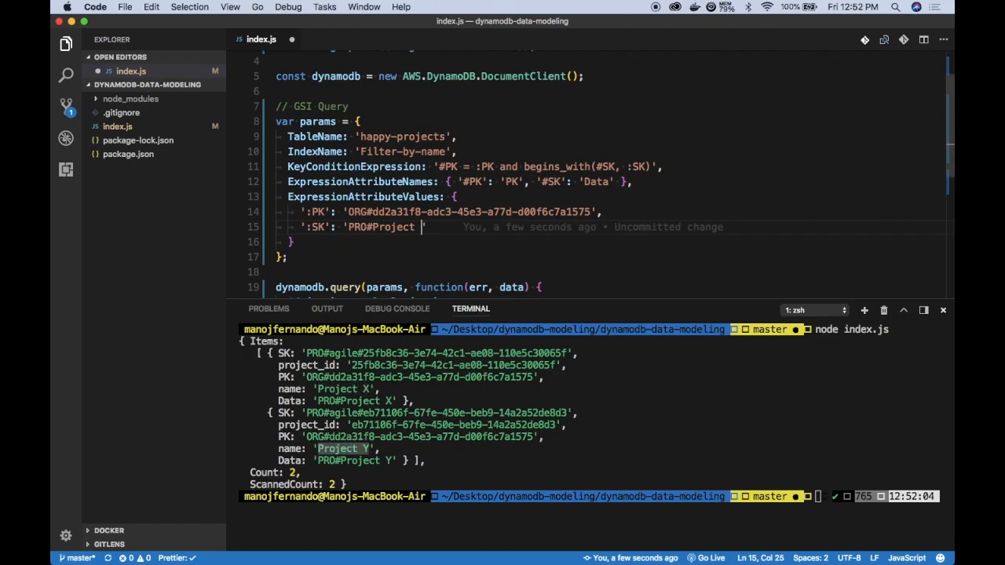
text(X)
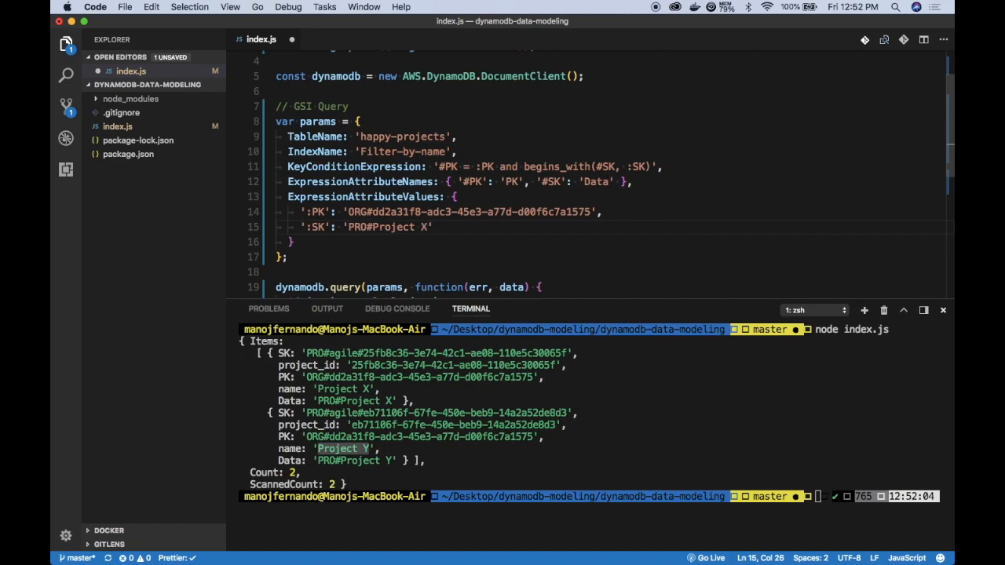